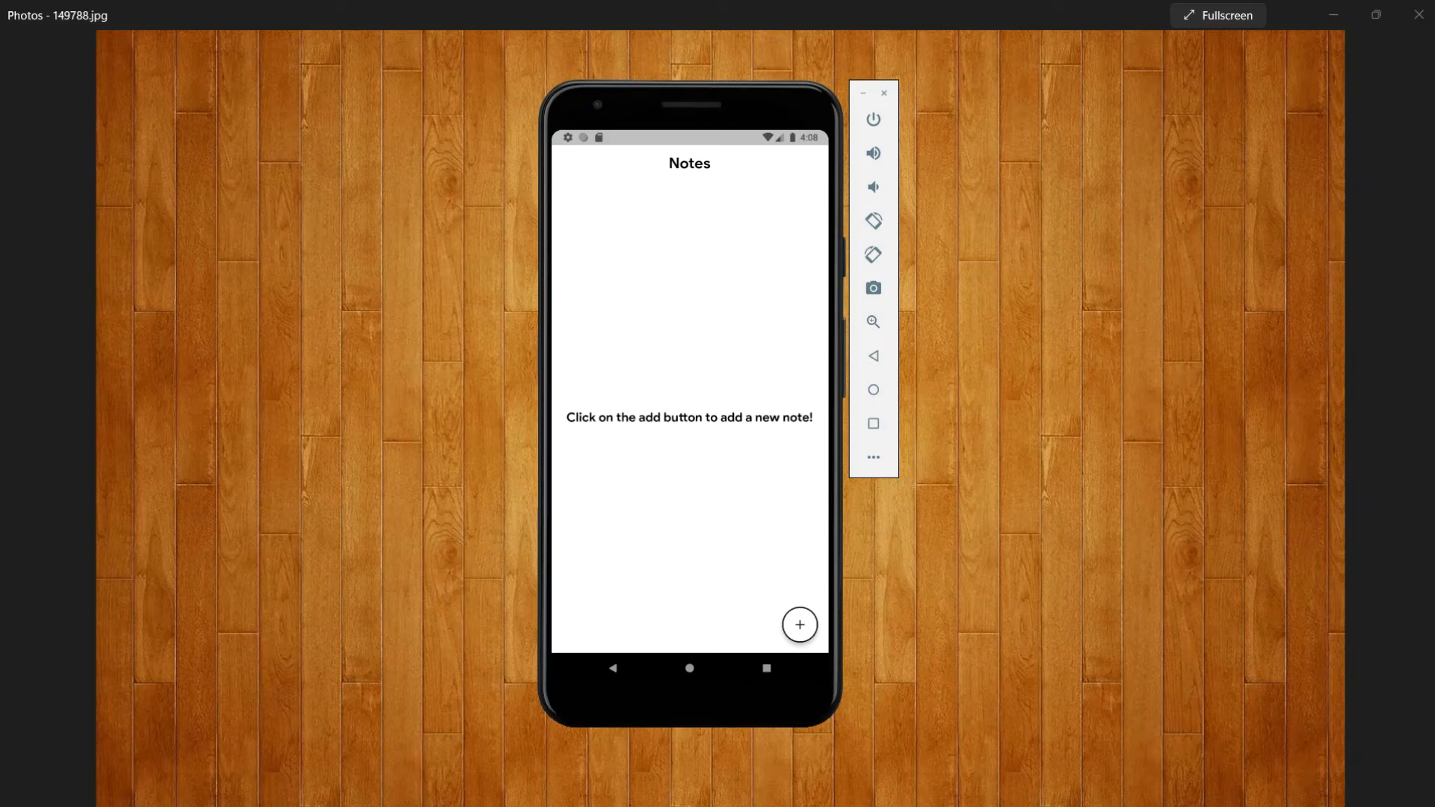
{"action": "mouse_move", "coordinate": [1037, 525]}
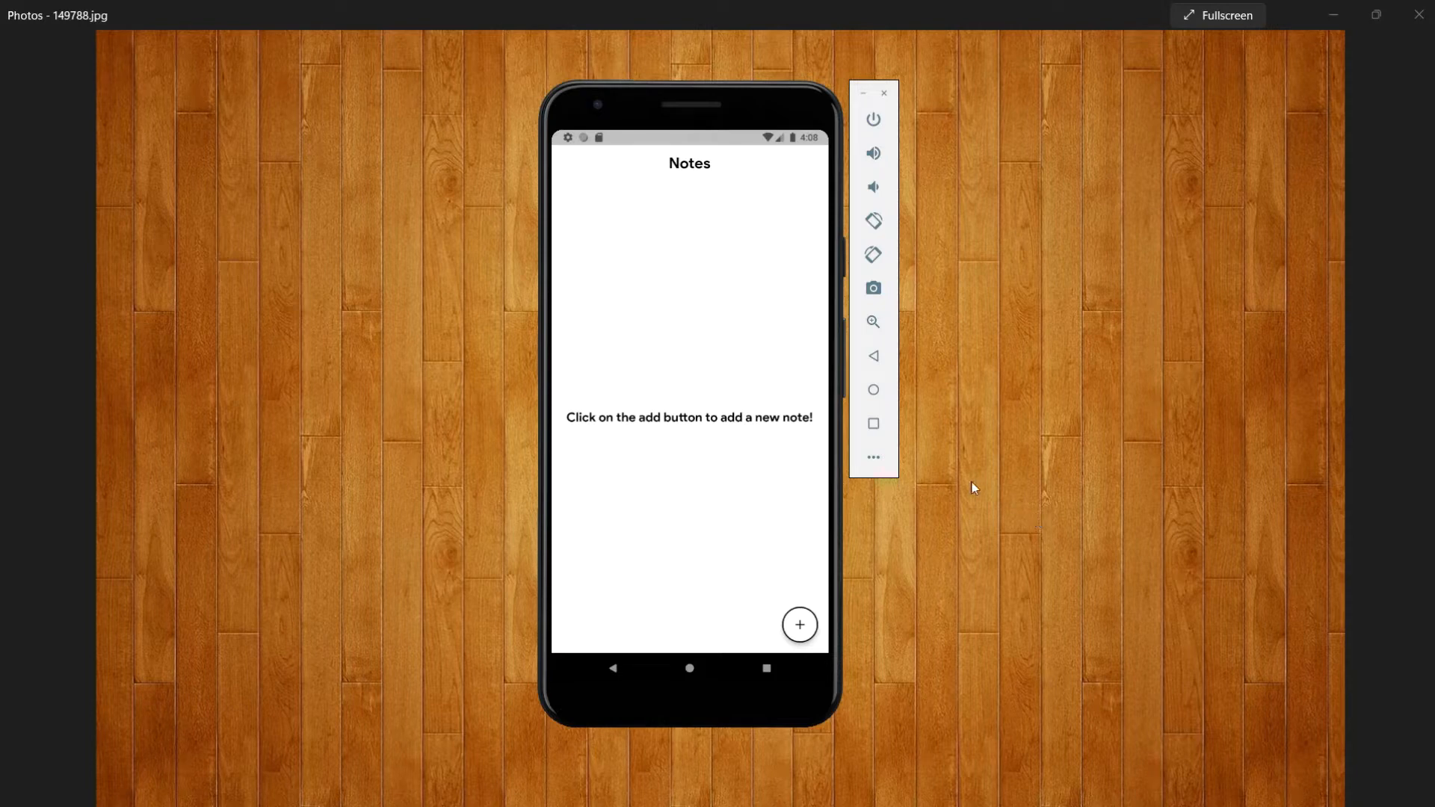
{"action": "mouse_move", "coordinate": [967, 486]}
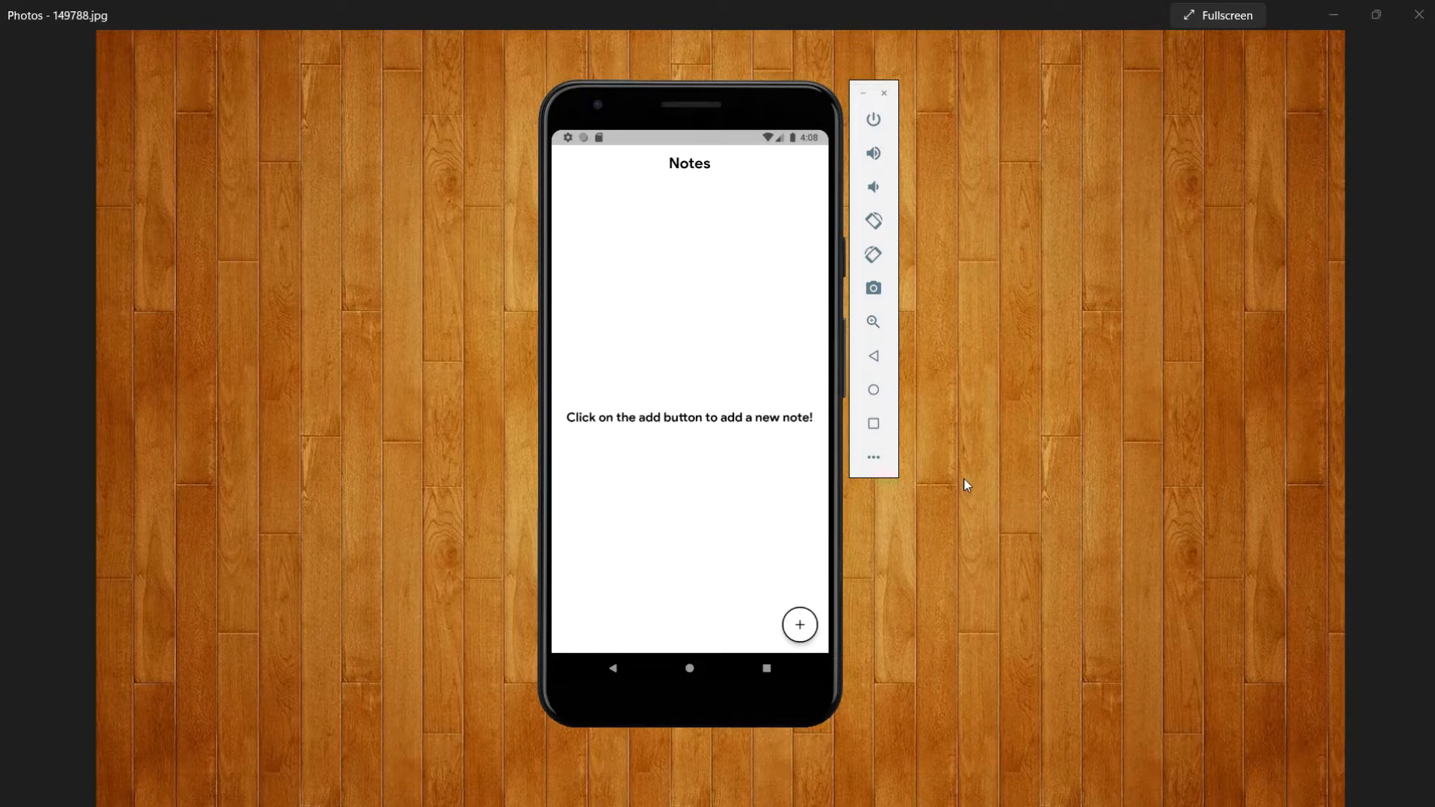
{"action": "mouse_move", "coordinate": [874, 477]}
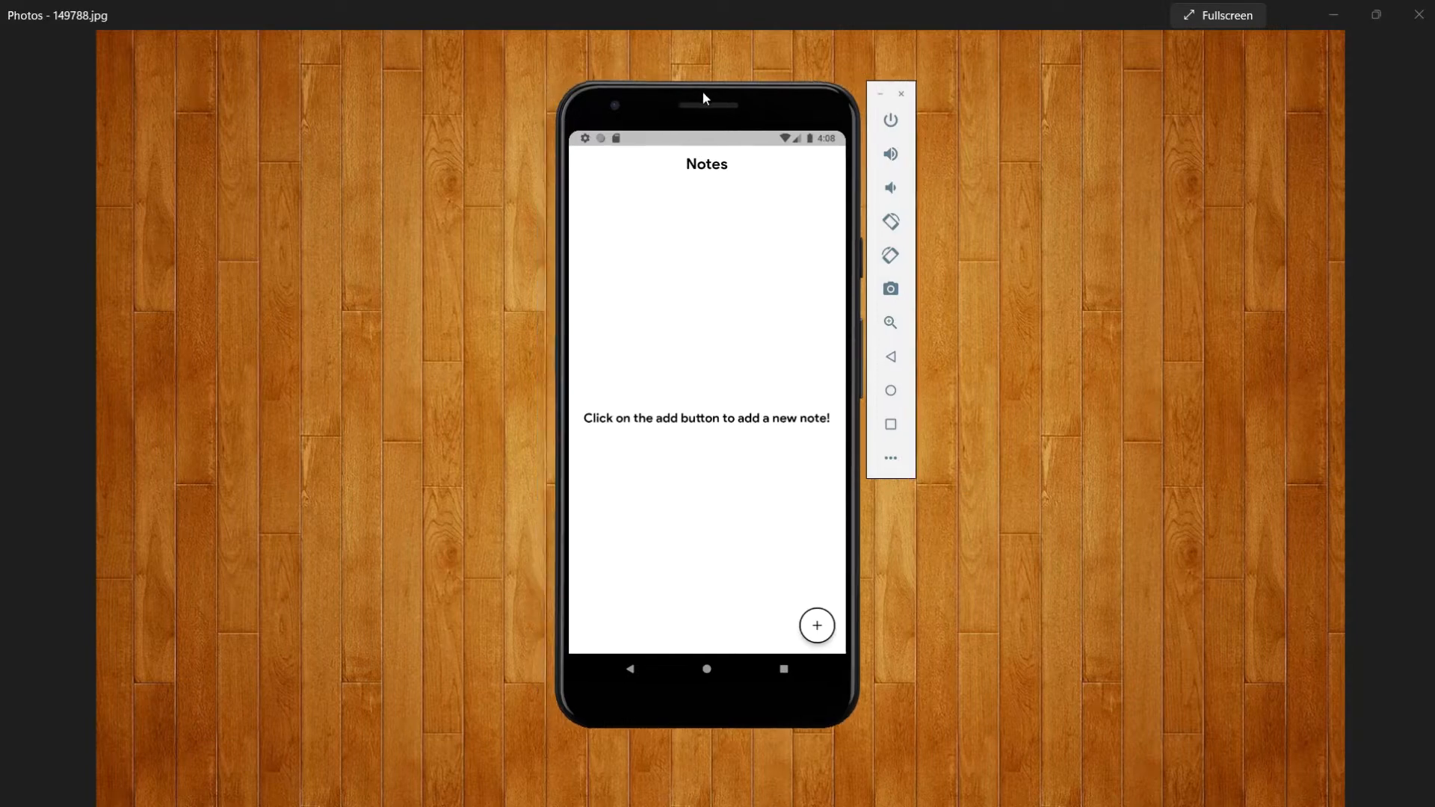
{"action": "mouse_move", "coordinate": [703, 384]}
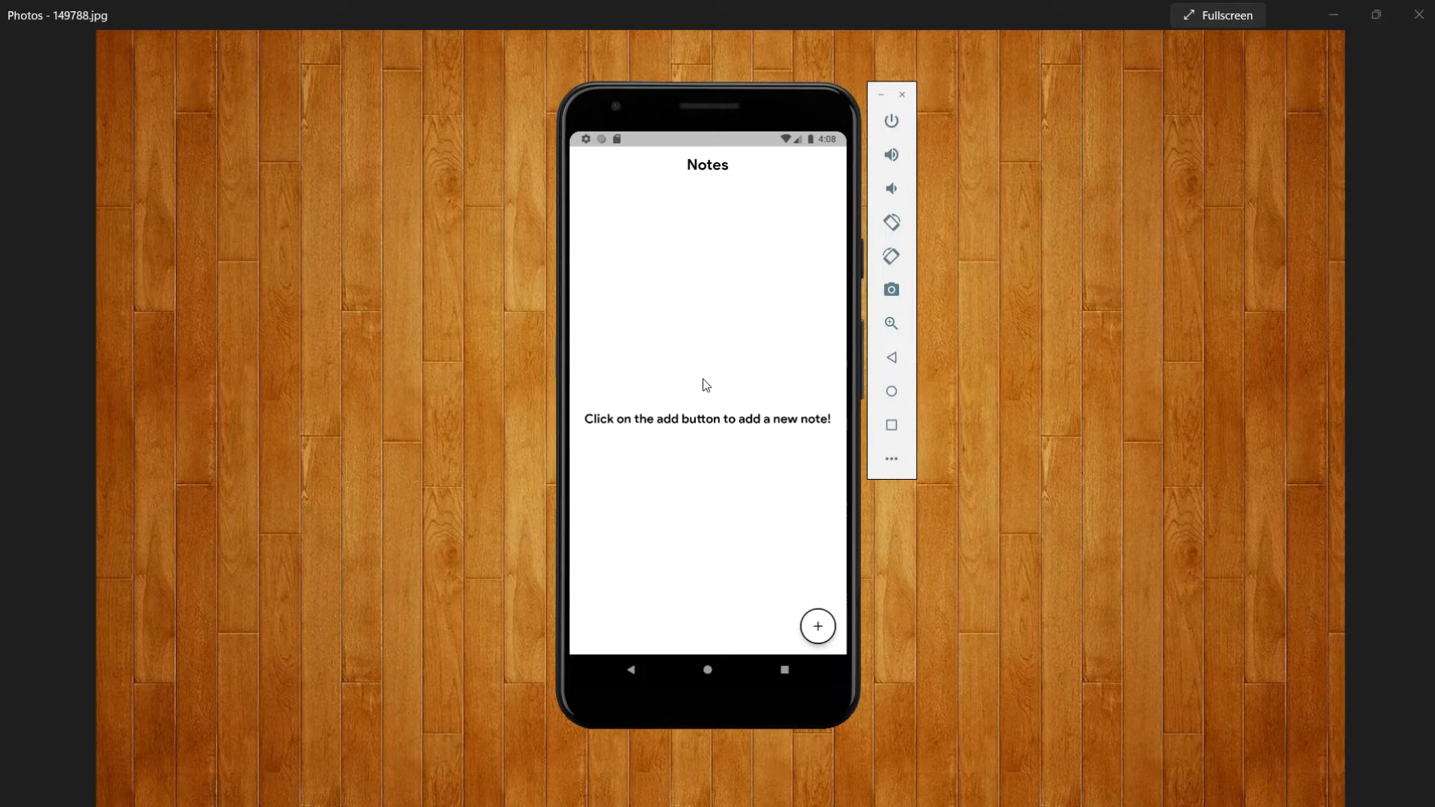
{"action": "mouse_move", "coordinate": [737, 458]}
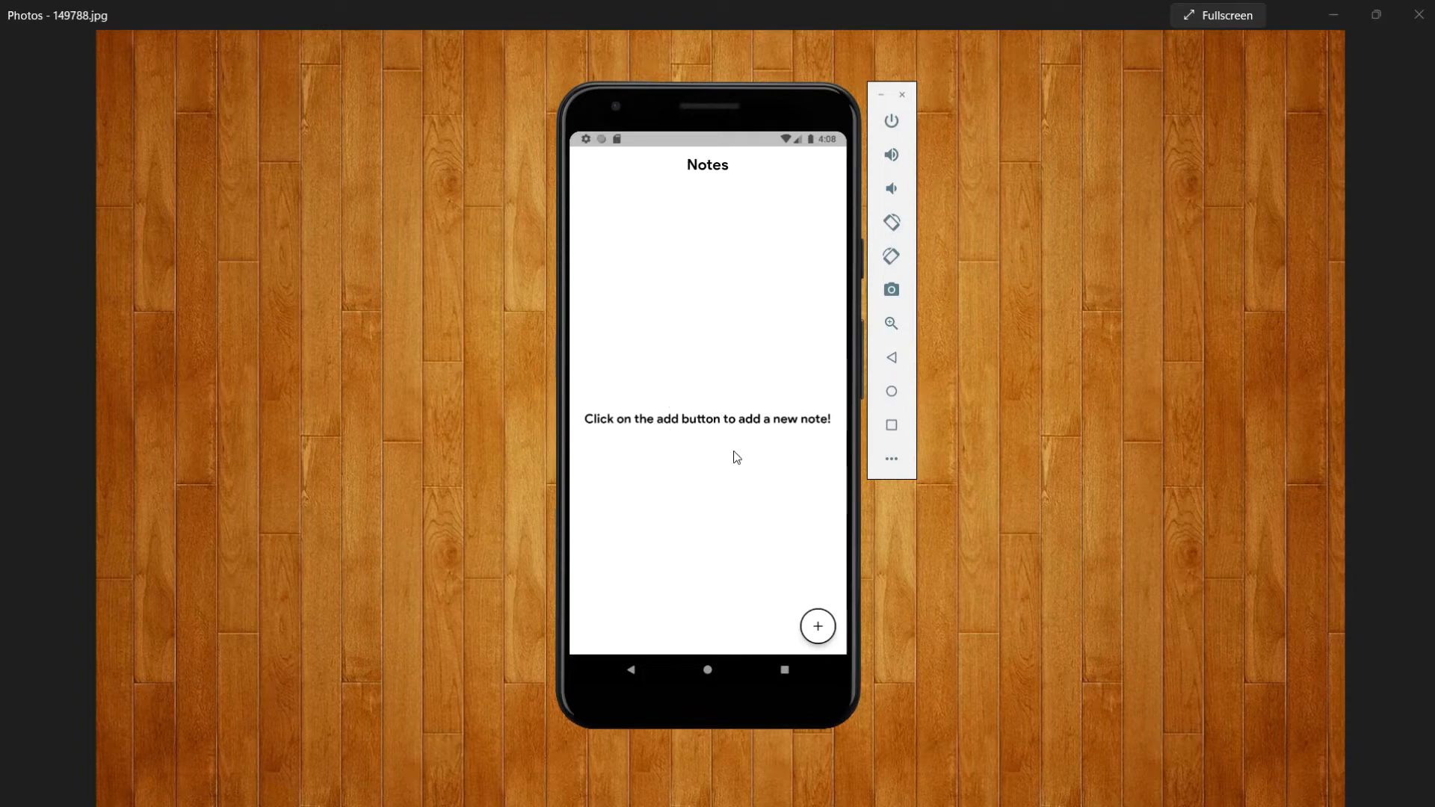
Step: Create a new High-priority red note titled 'test' with description 'desc' and save it
{"action": "left_click", "coordinate": [816, 626]}
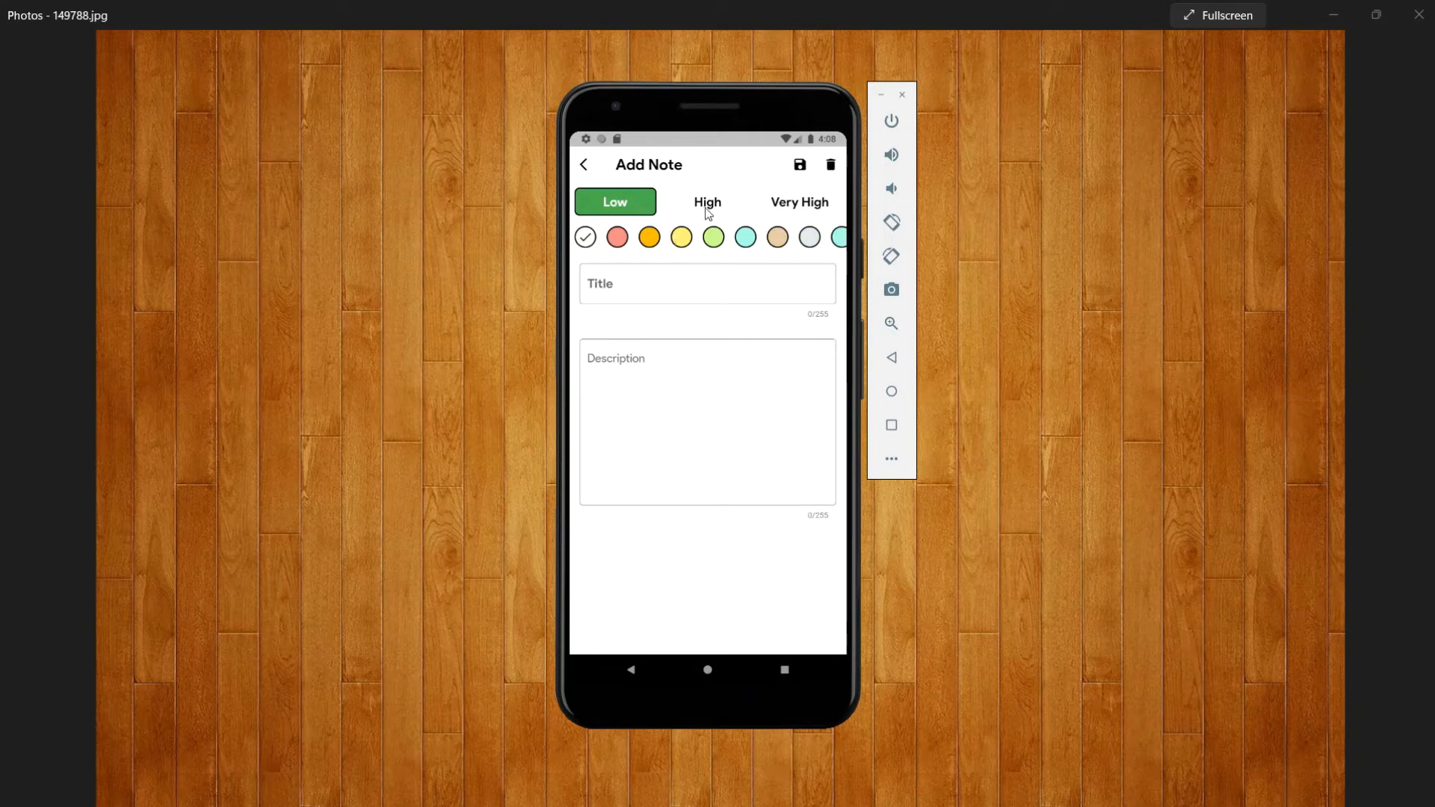
{"action": "left_click", "coordinate": [706, 202]}
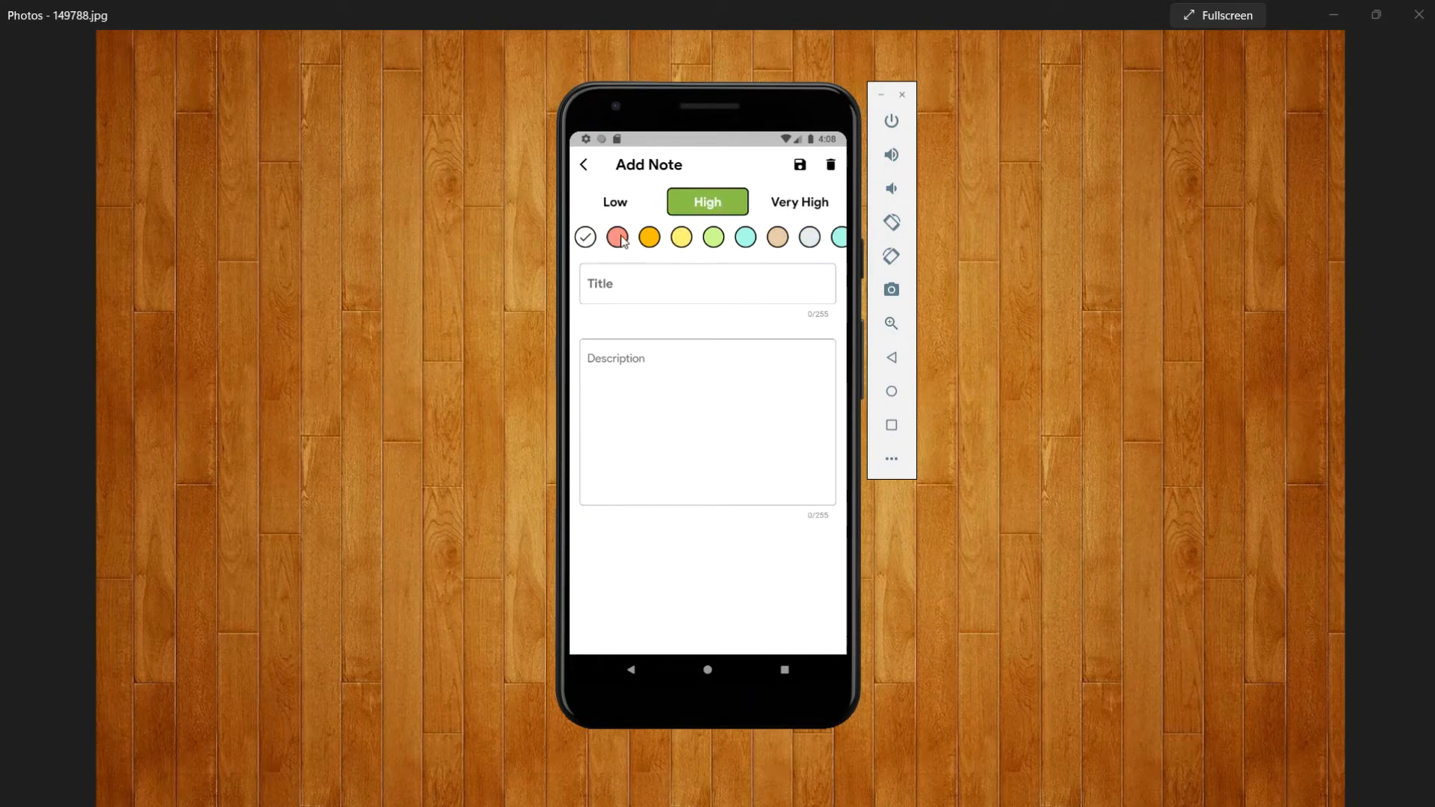
{"action": "left_click", "coordinate": [617, 238]}
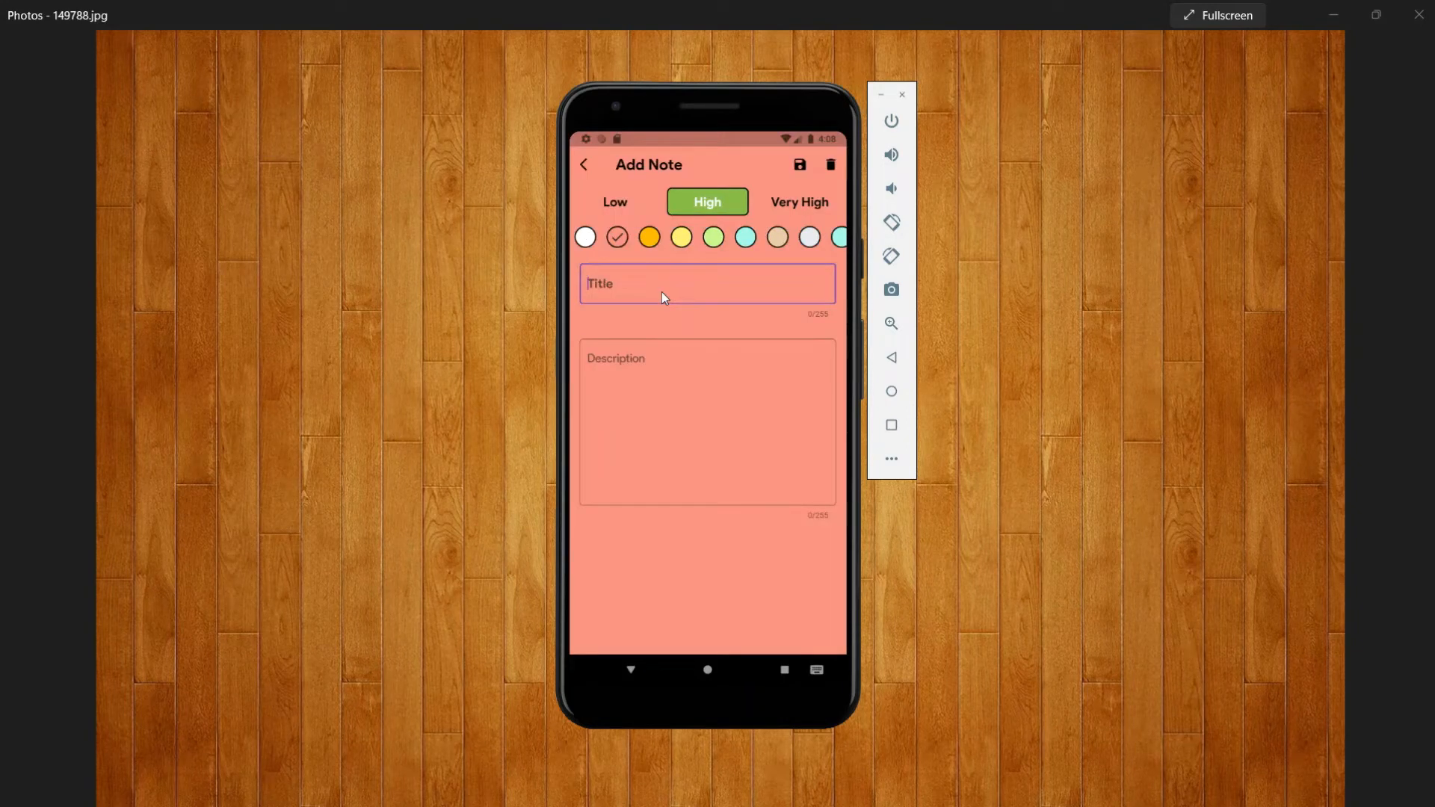
{"action": "type", "text": "et"}
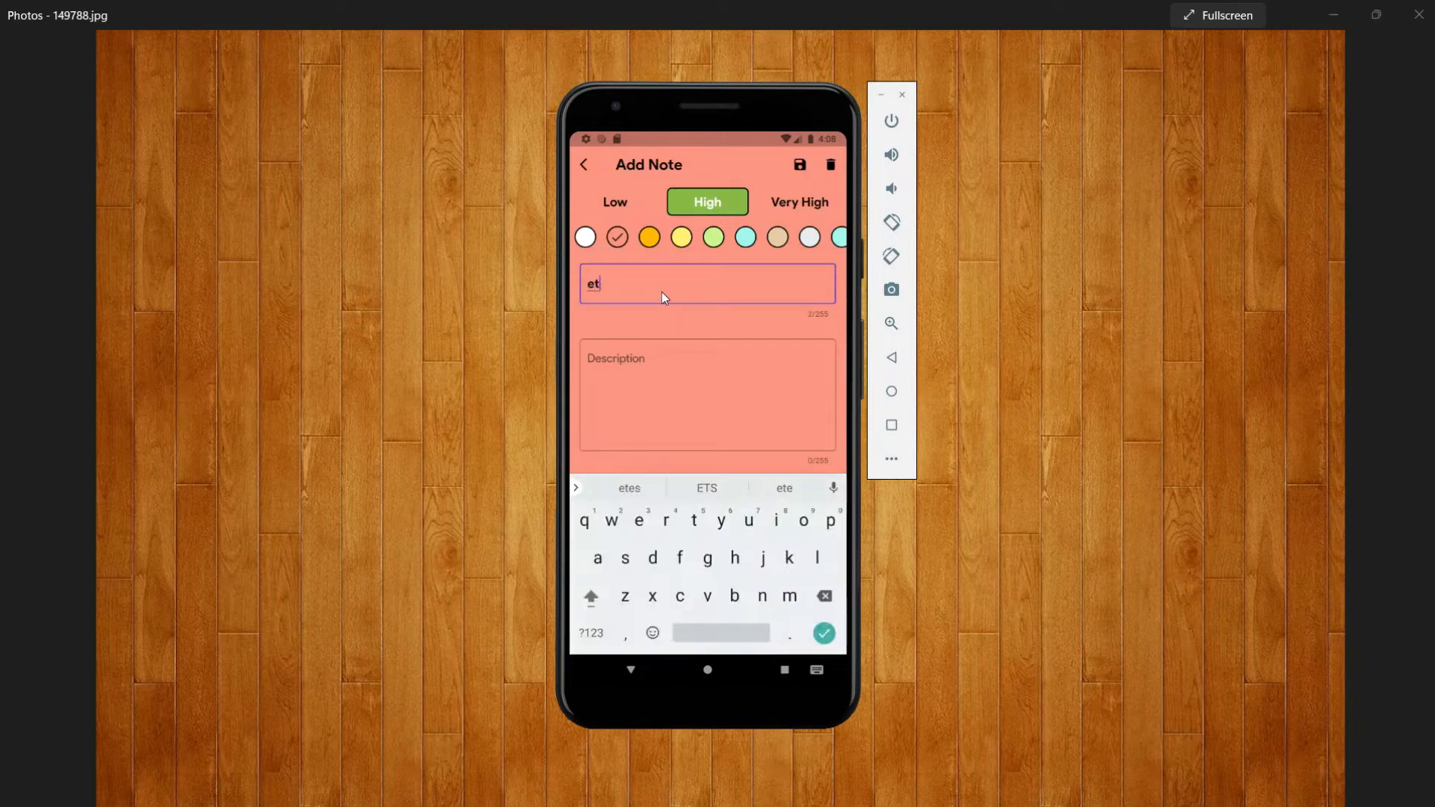
{"action": "key", "text": "Backspace"}
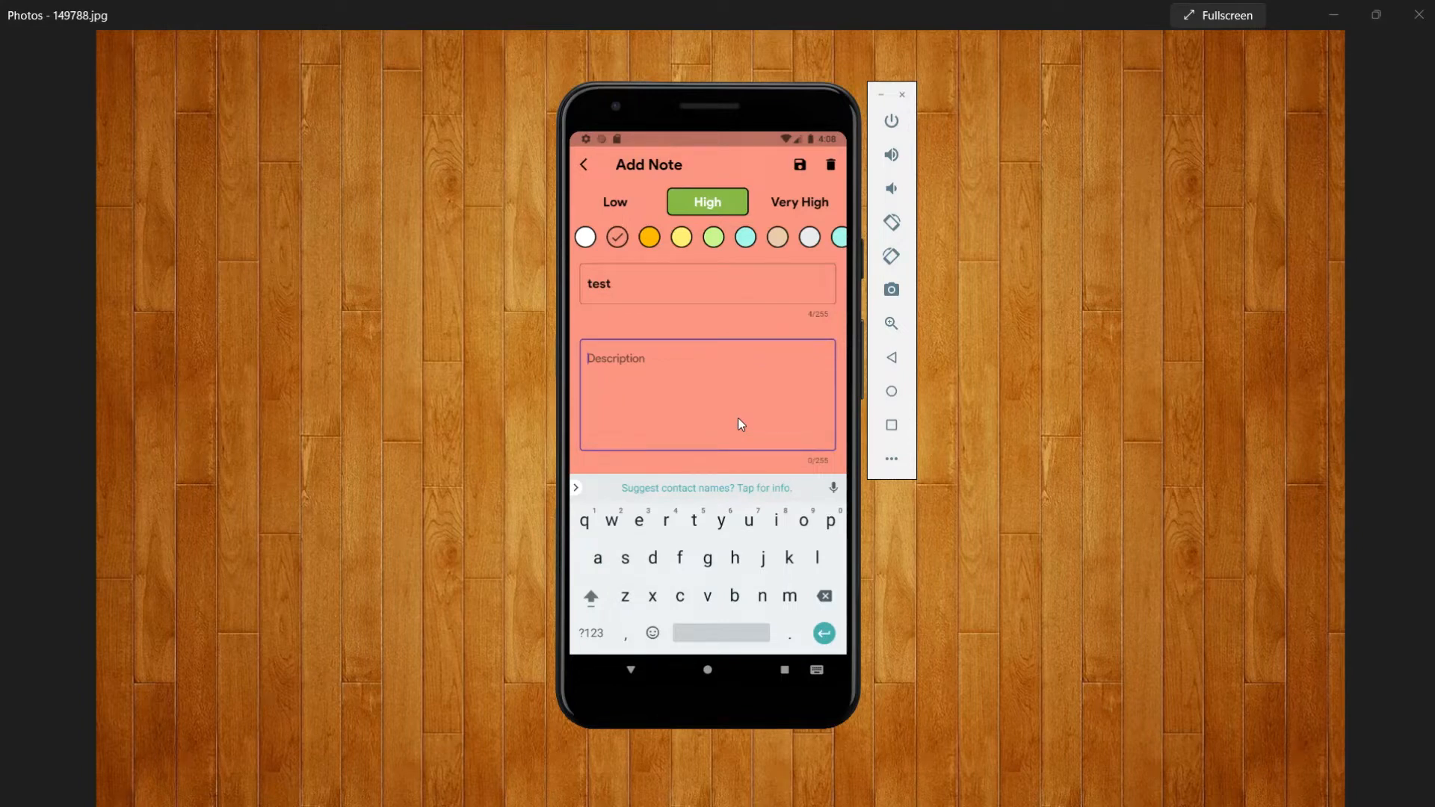
{"action": "left_click", "coordinate": [796, 164]}
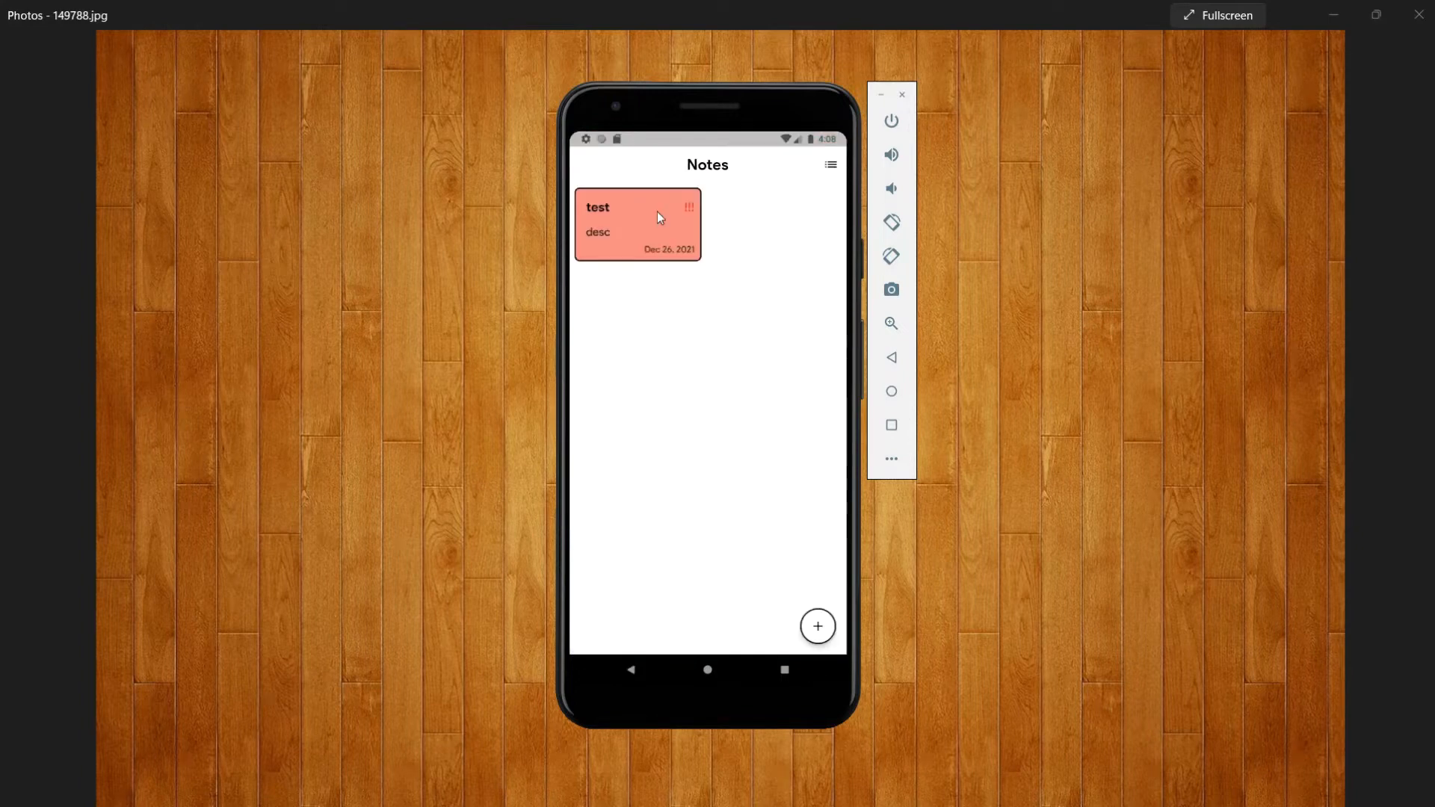
{"action": "mouse_move", "coordinate": [816, 626]}
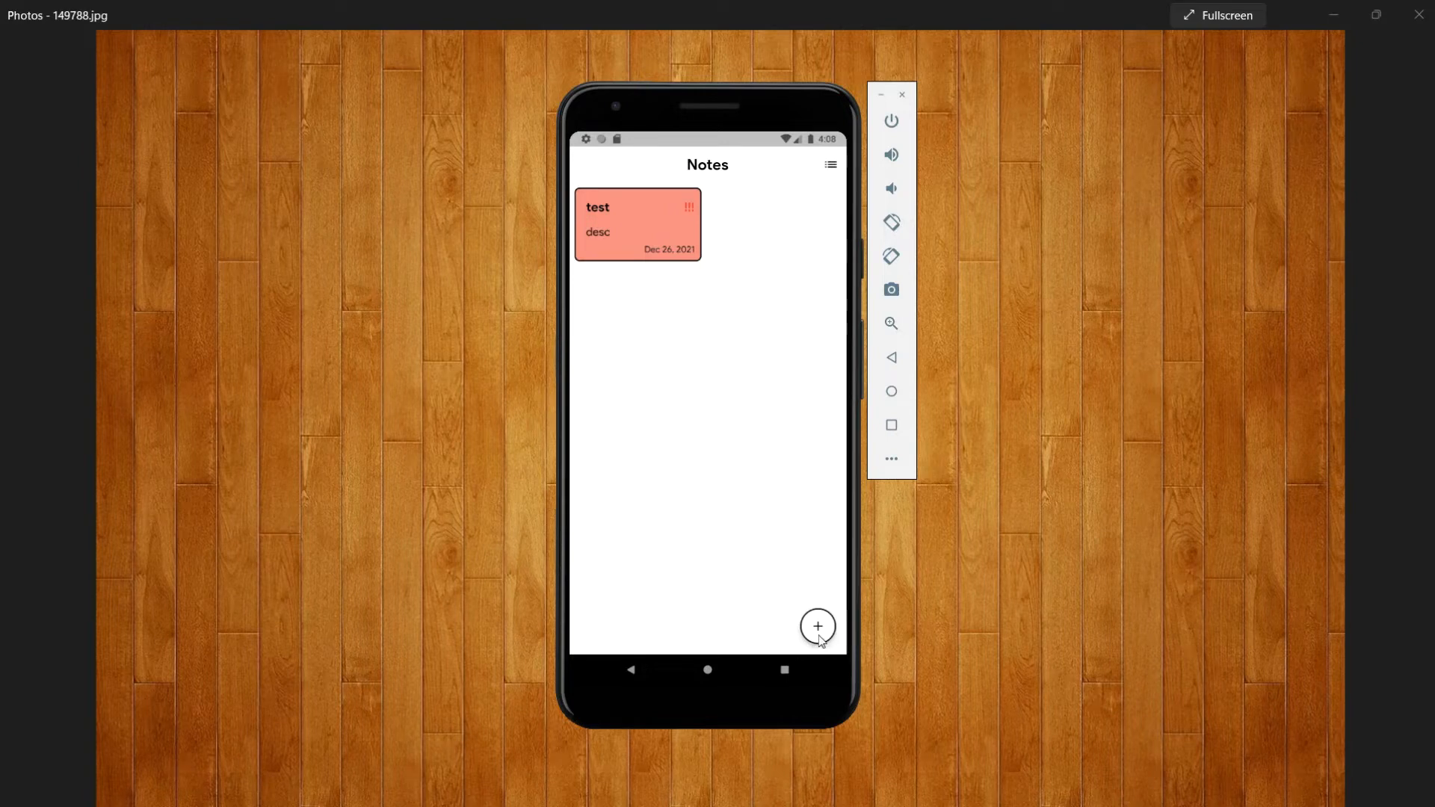
Step: Add a second note, retitle it 'second updated' with description 'send se', colour it light green and save
{"action": "left_click", "coordinate": [818, 626]}
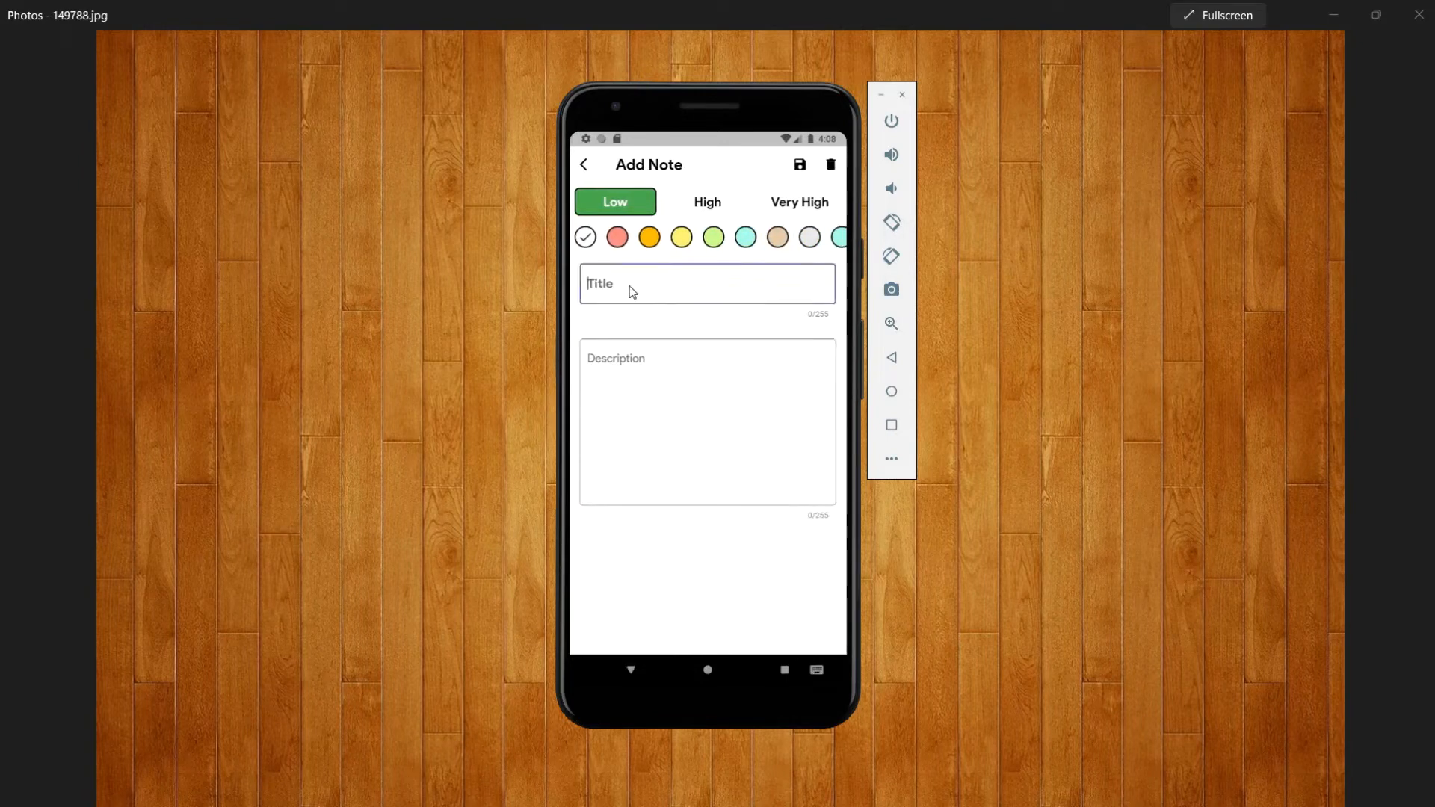
{"action": "type", "text": "second"}
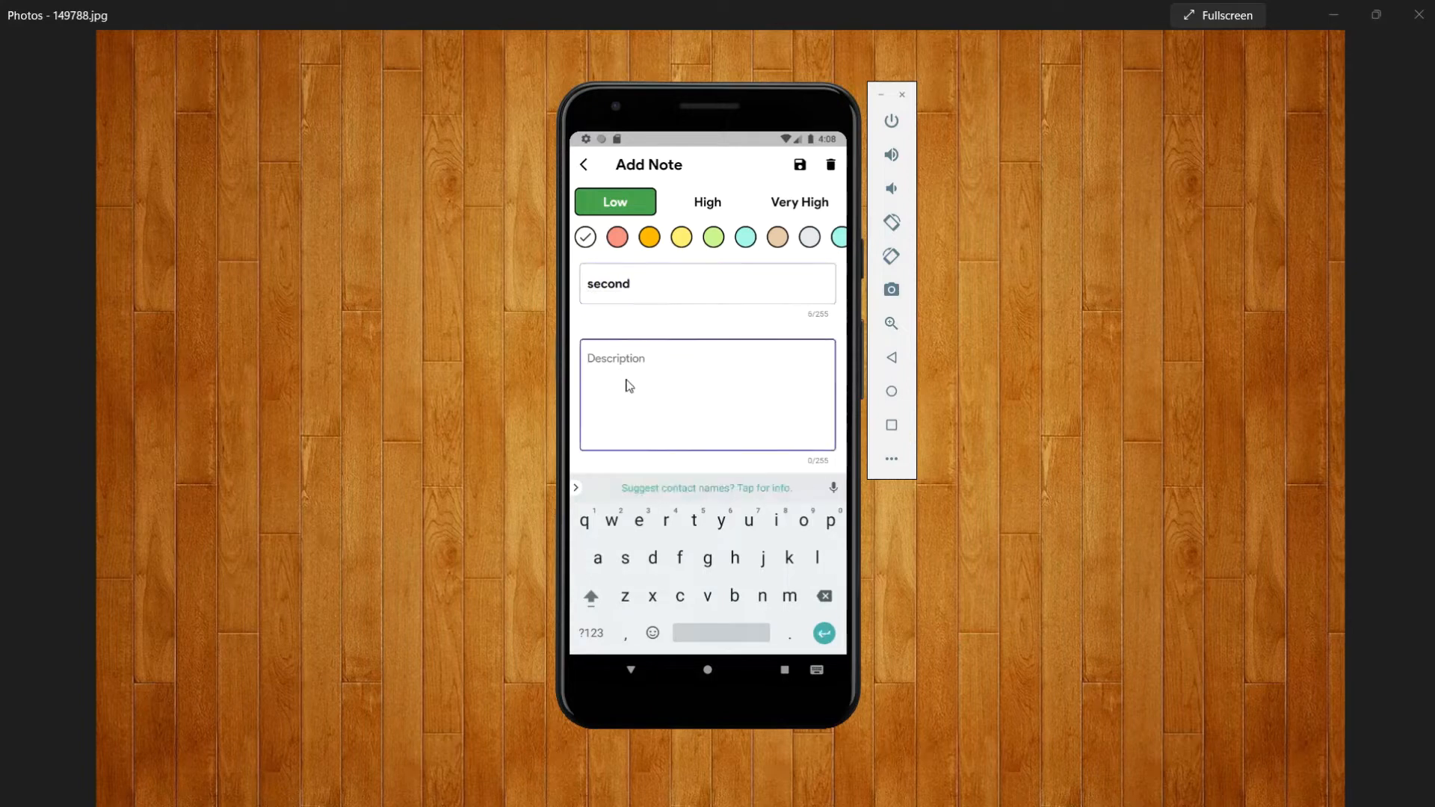
{"action": "type", "text": "send se"}
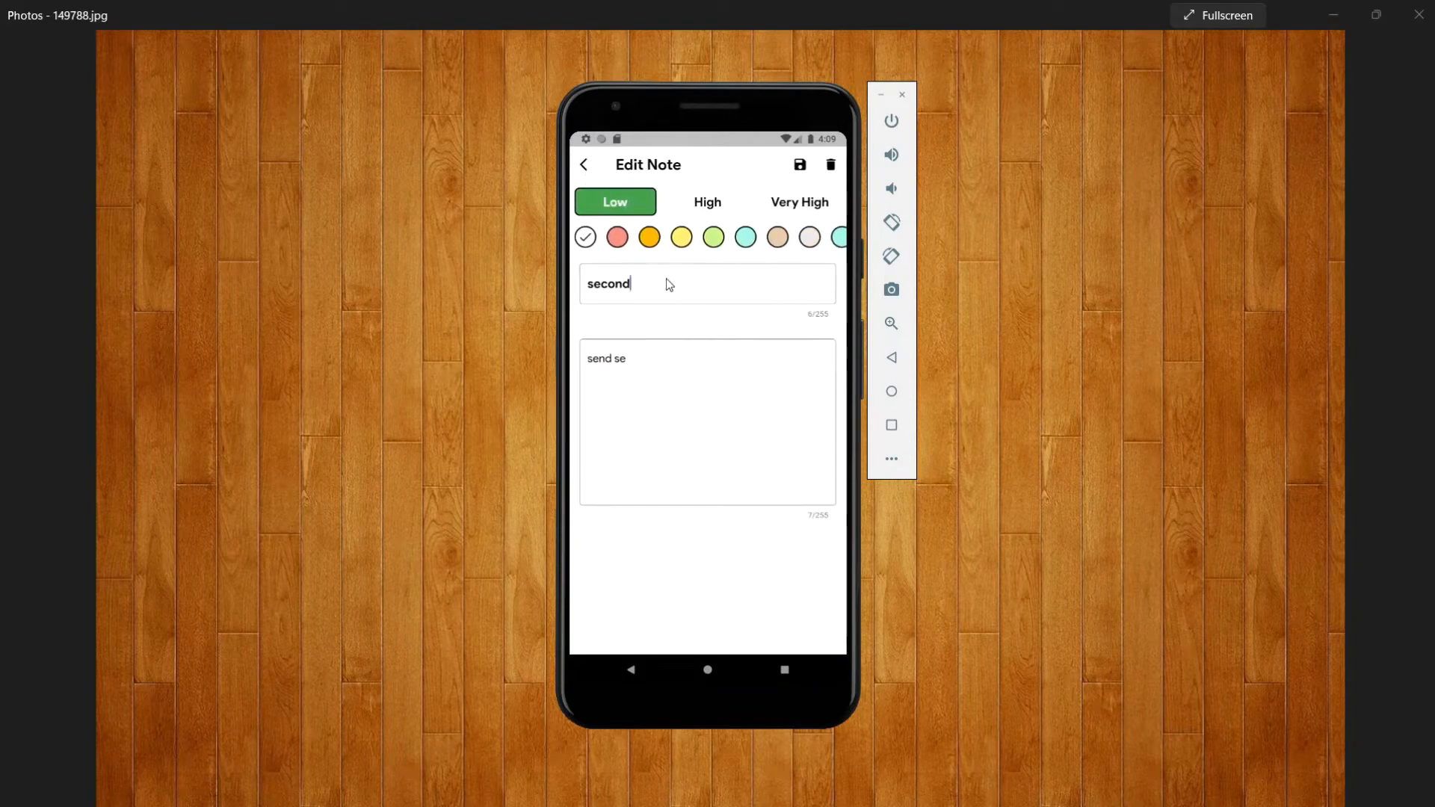
{"action": "type", "text": "updated"}
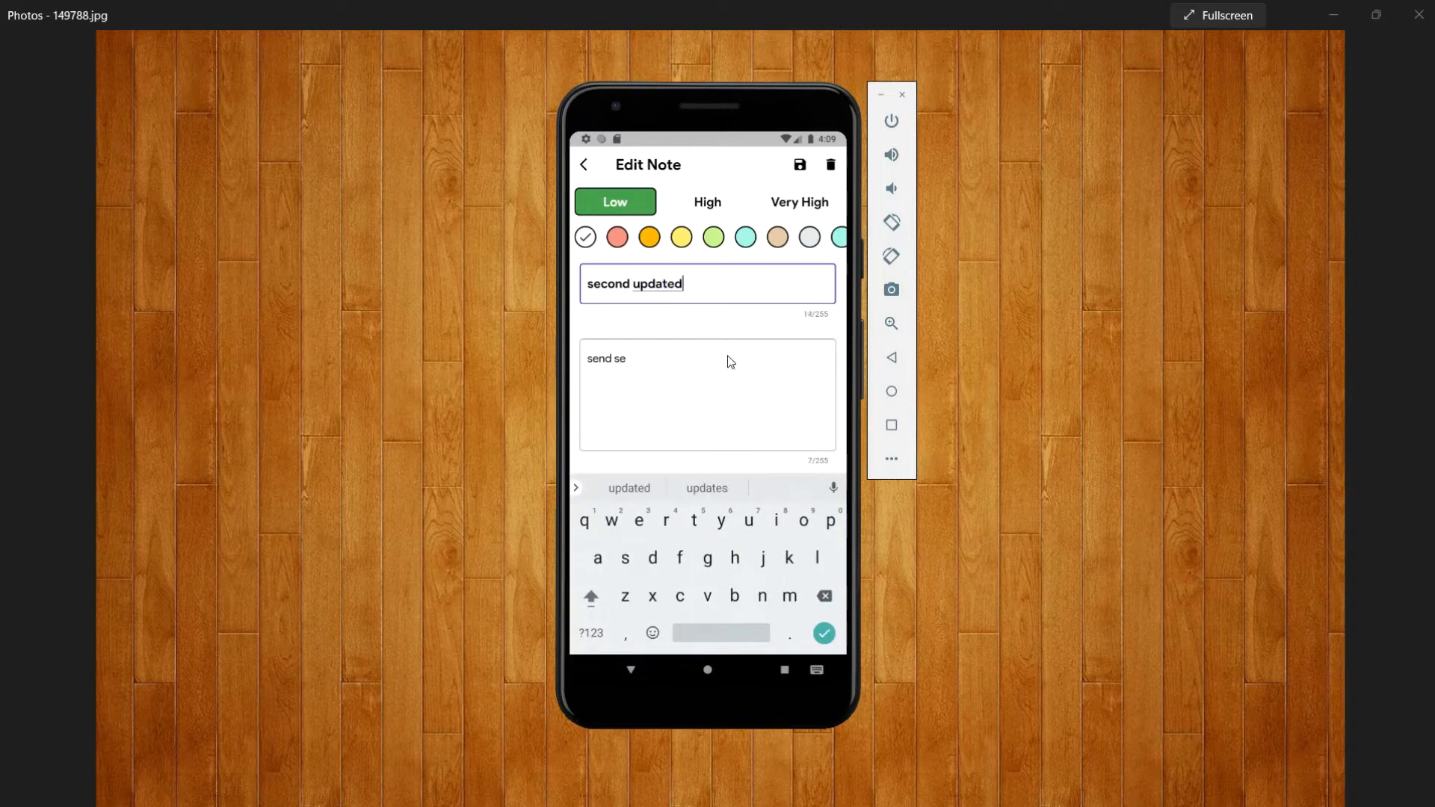
{"action": "left_click", "coordinate": [711, 238]}
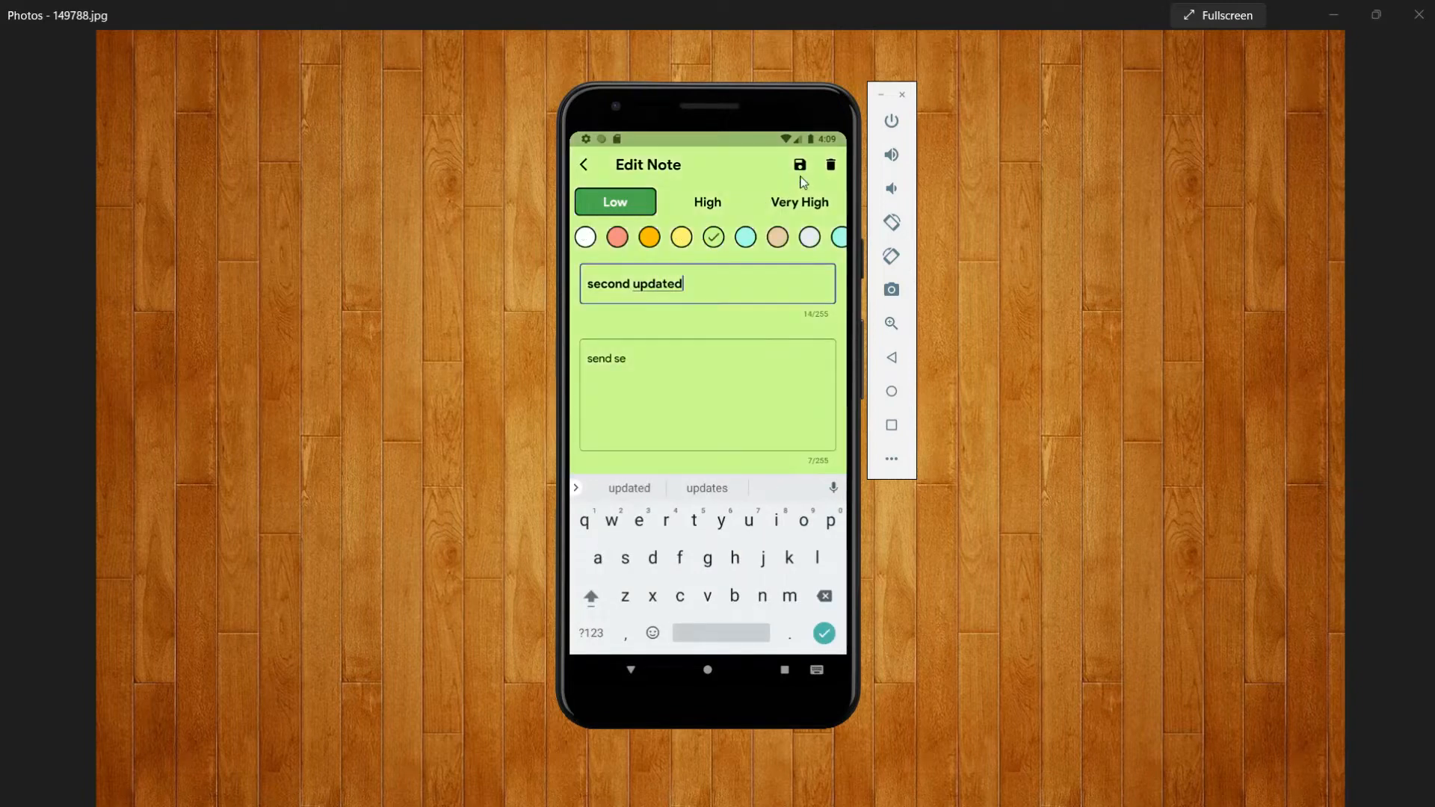
{"action": "left_click", "coordinate": [798, 166]}
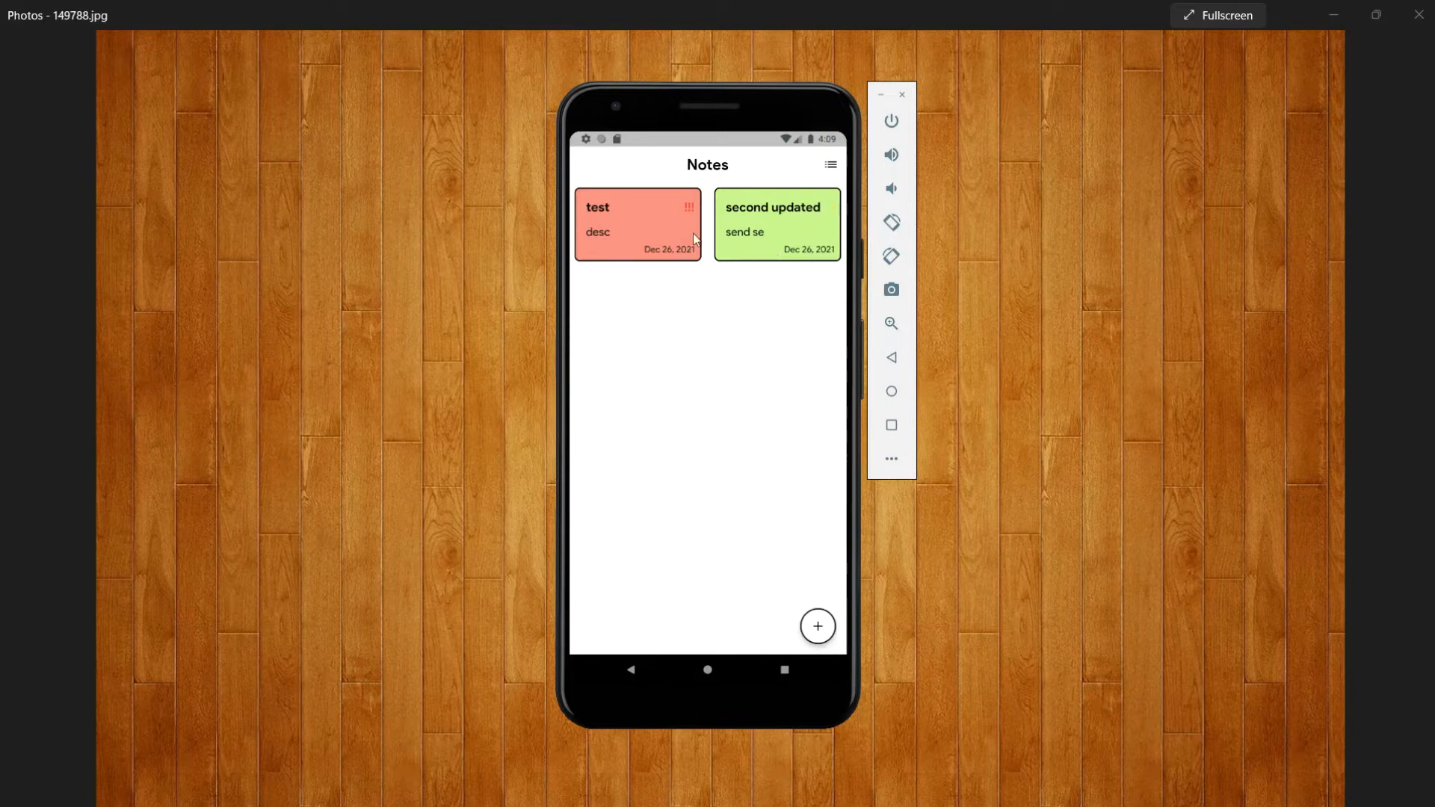
Step: Toggle the notes layout between single-column list and two-column grid, ending on the grid
{"action": "left_click", "coordinate": [829, 166]}
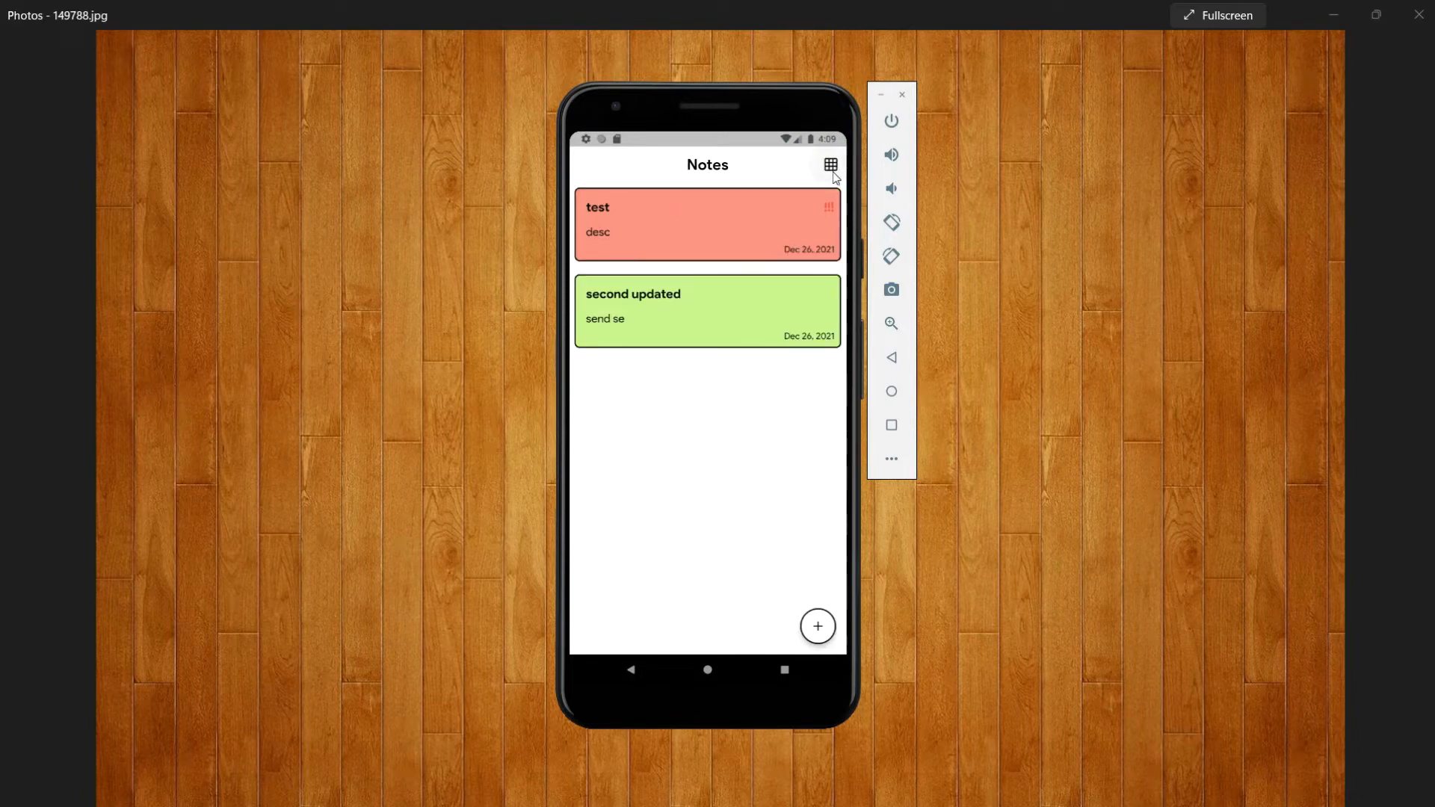
{"action": "left_click", "coordinate": [829, 166]}
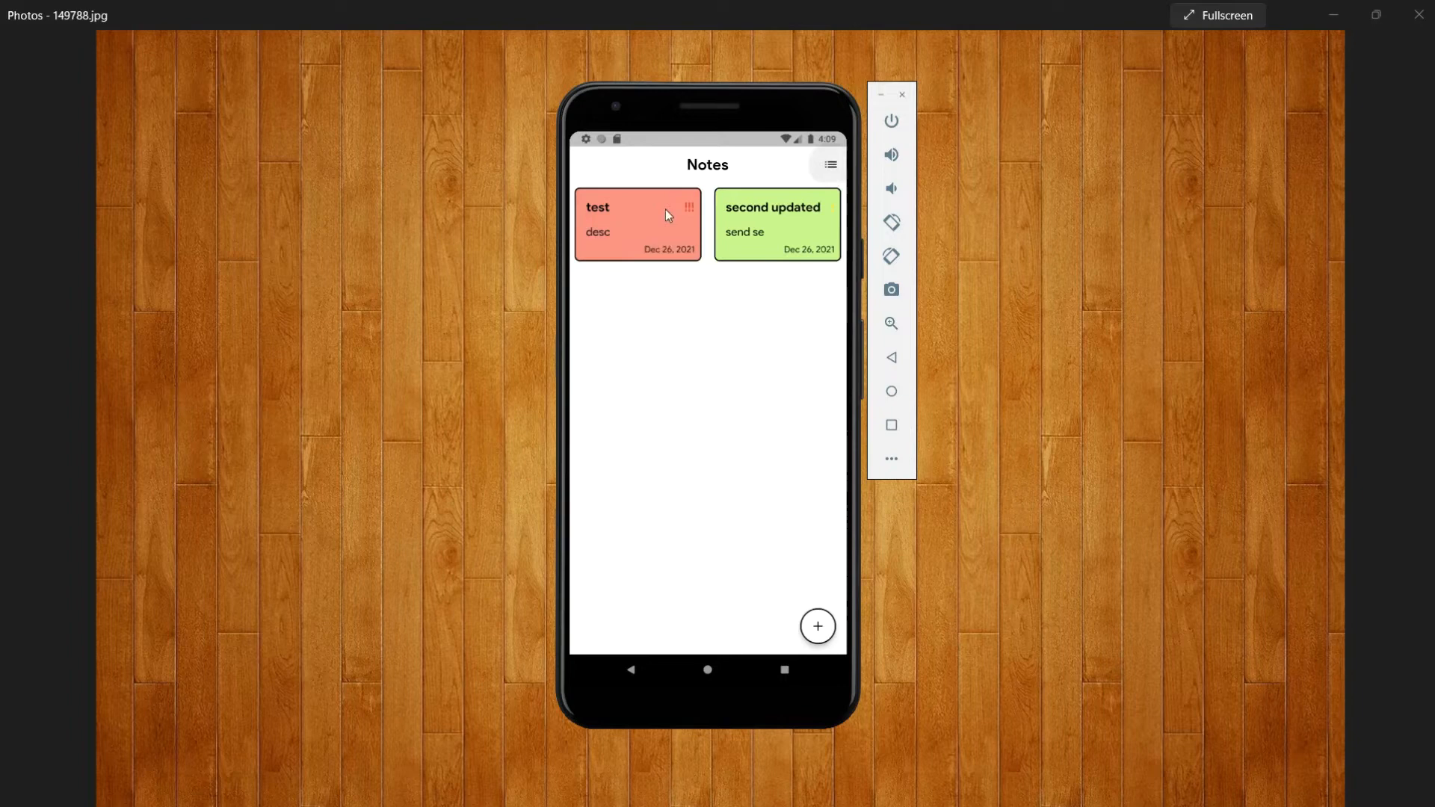
{"action": "left_click", "coordinate": [829, 164]}
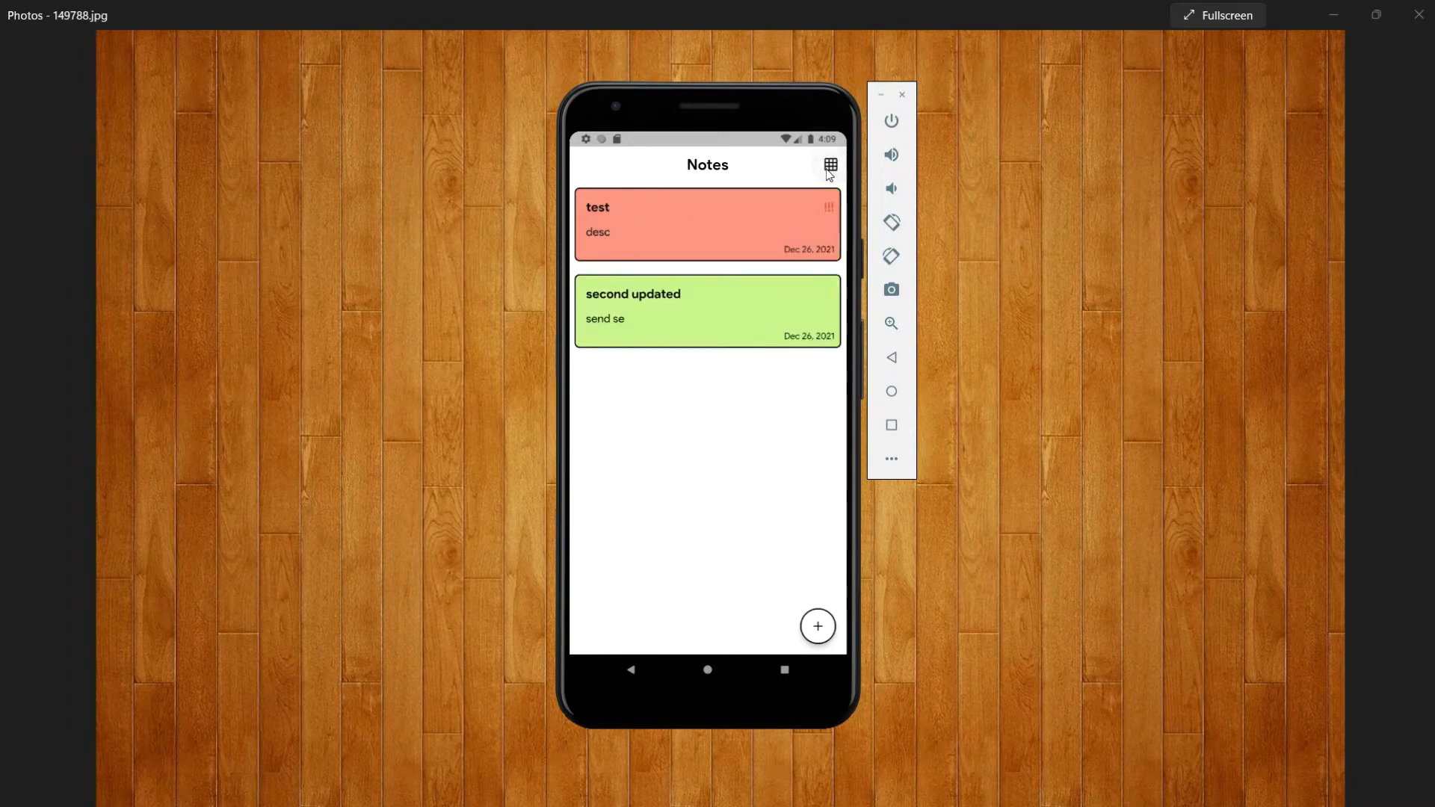
{"action": "left_click", "coordinate": [829, 166]}
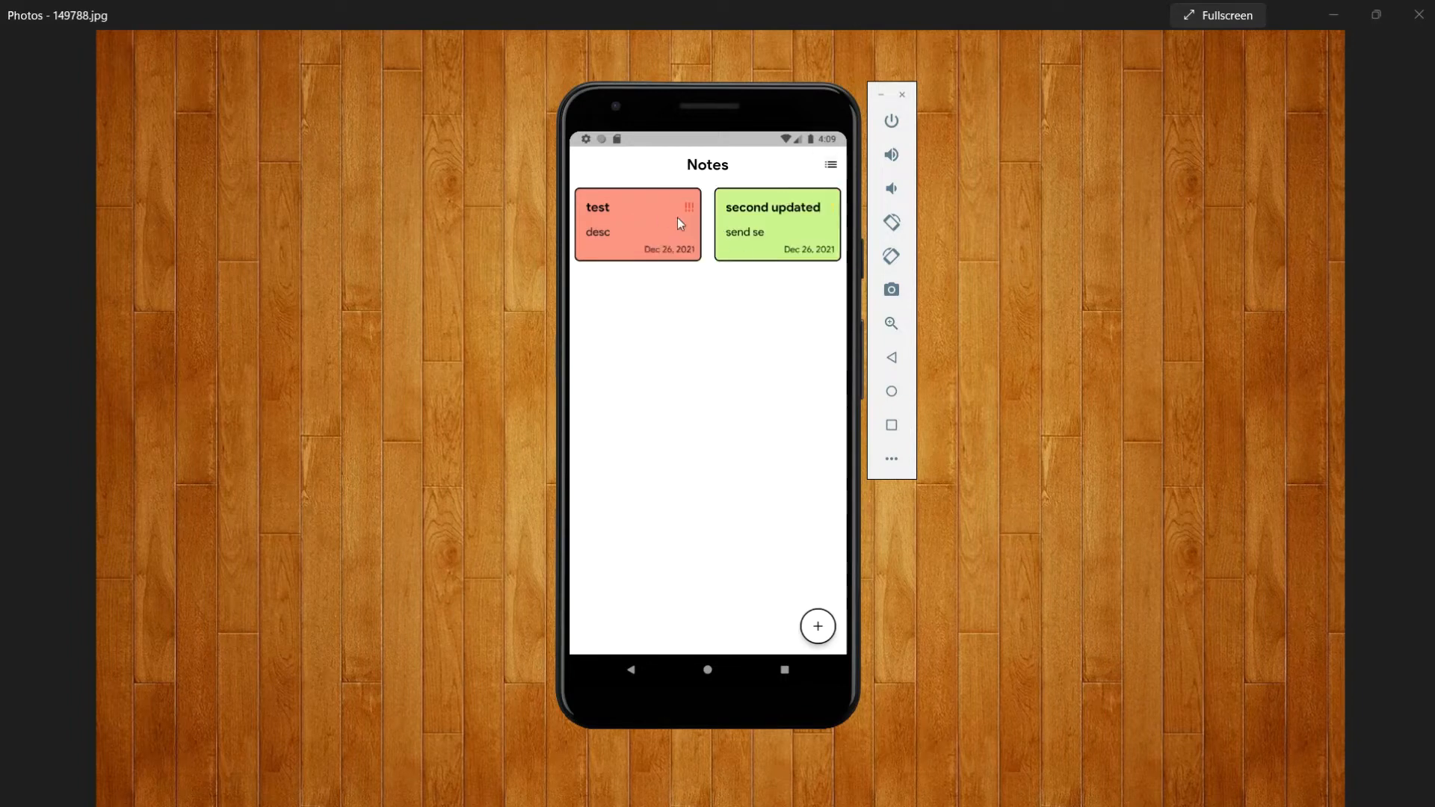
Step: Delete the 'second updated' note, leaving only the red 'test' note
{"action": "left_click", "coordinate": [776, 223]}
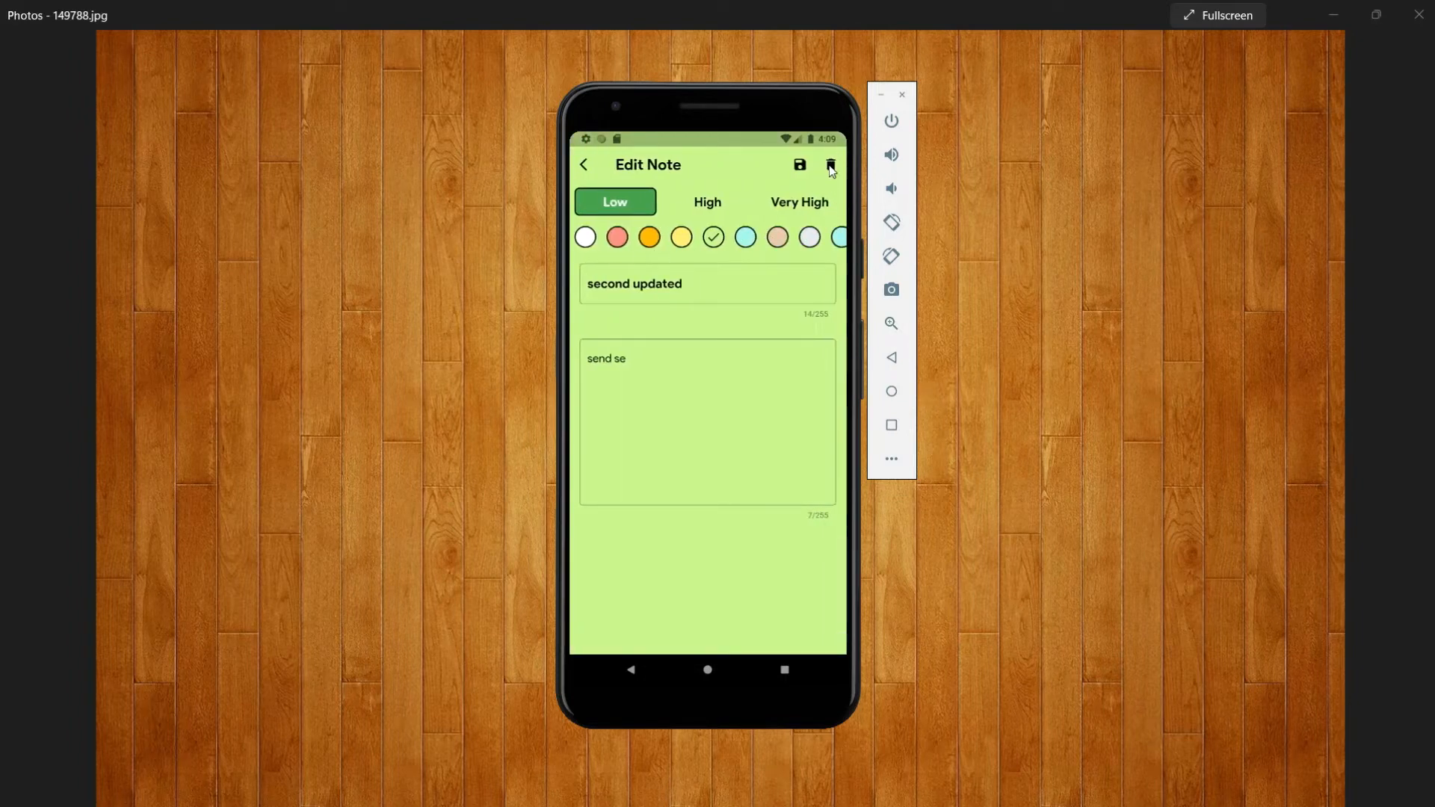
{"action": "left_click", "coordinate": [829, 166]}
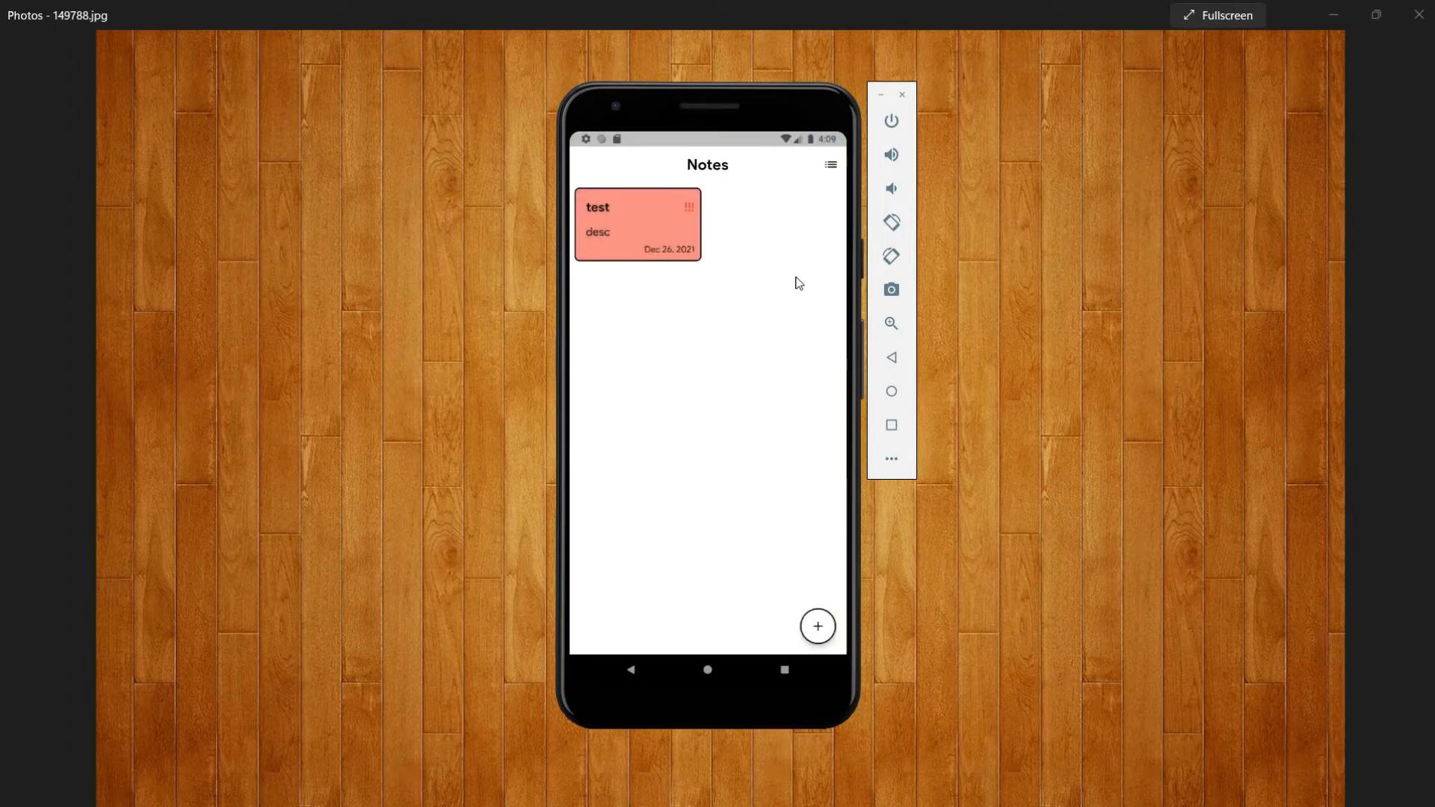
{"action": "mouse_move", "coordinate": [733, 354]}
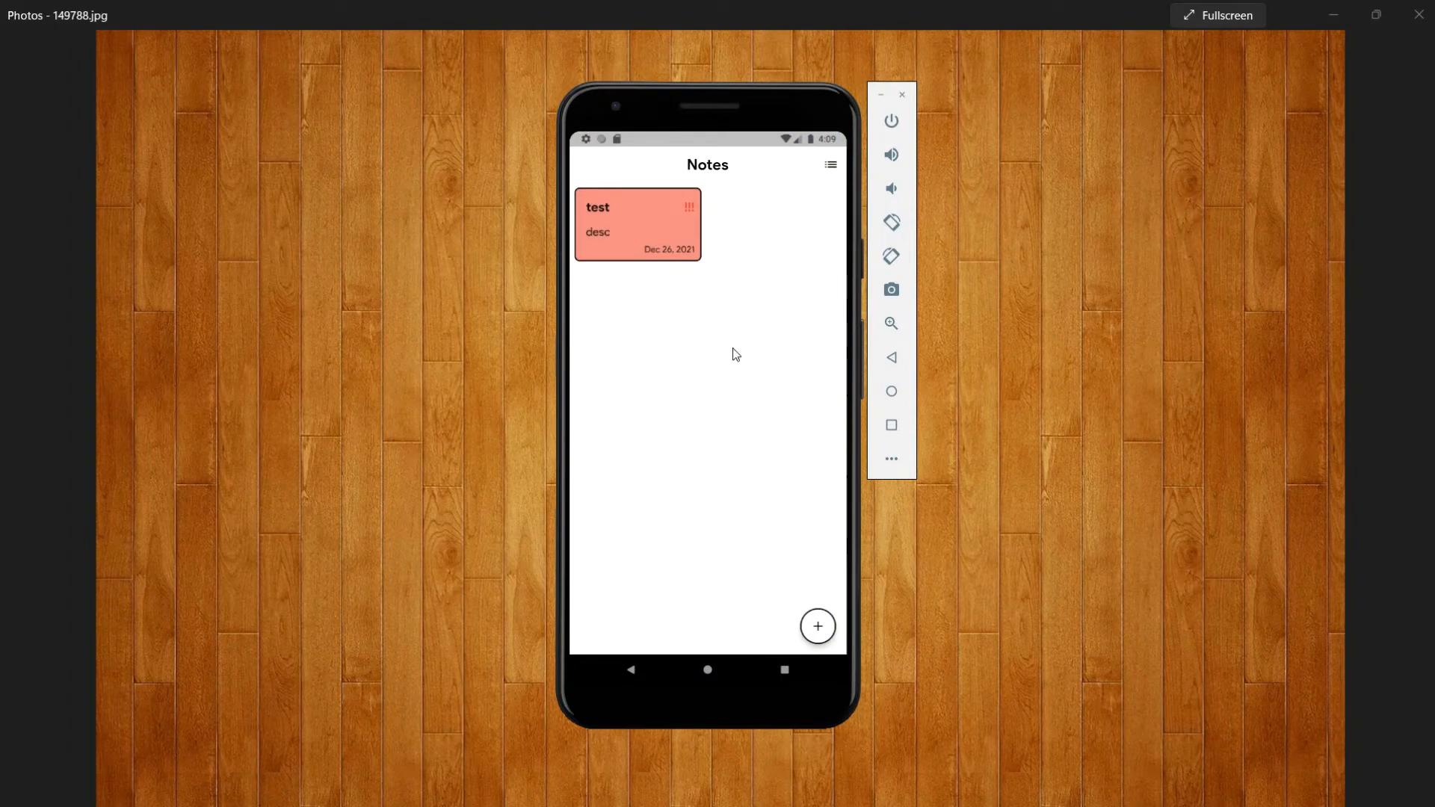
{"action": "mouse_move", "coordinate": [771, 172]}
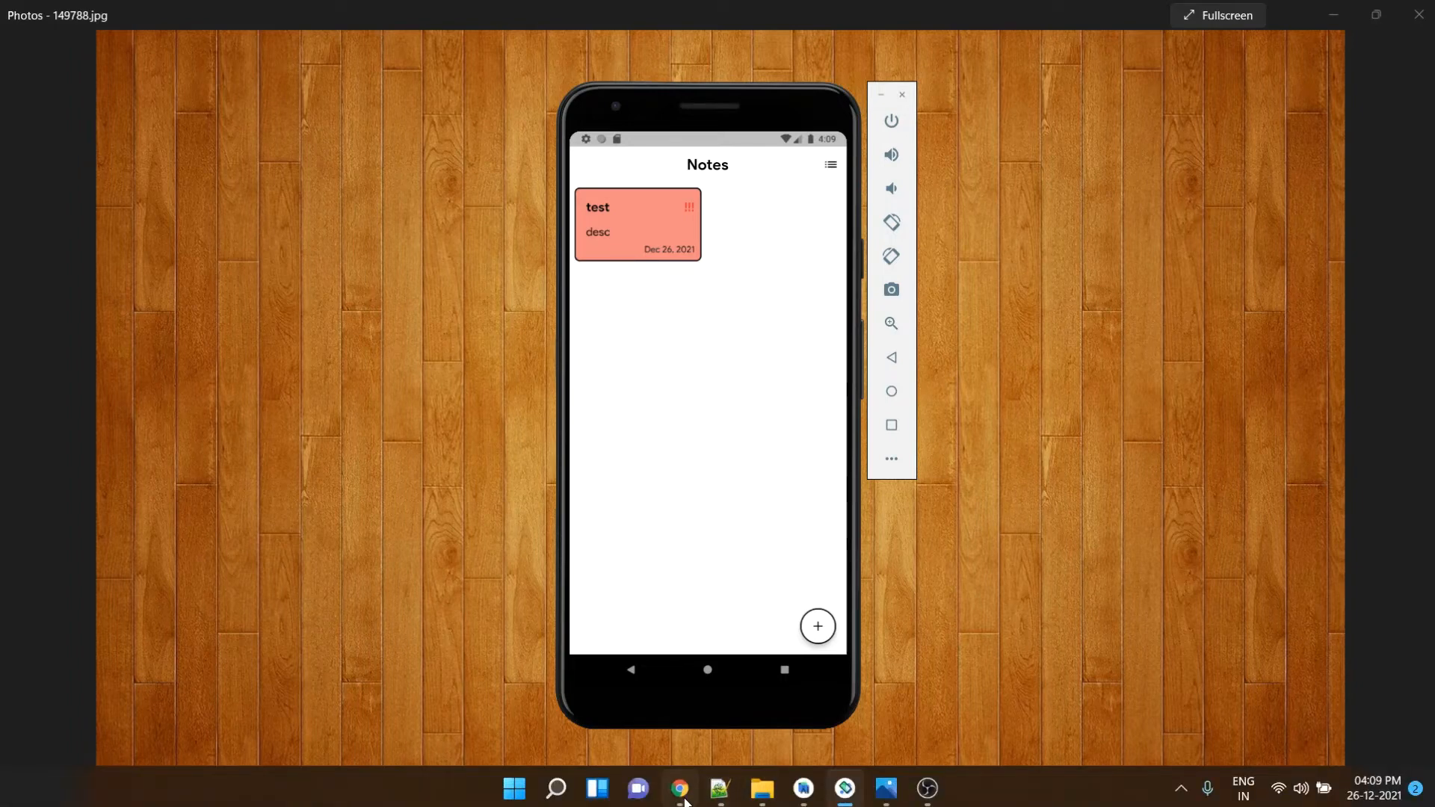
Step: Bring the browser forward, close the moor package tab and highlight the drift package name
{"action": "left_click", "coordinate": [675, 788]}
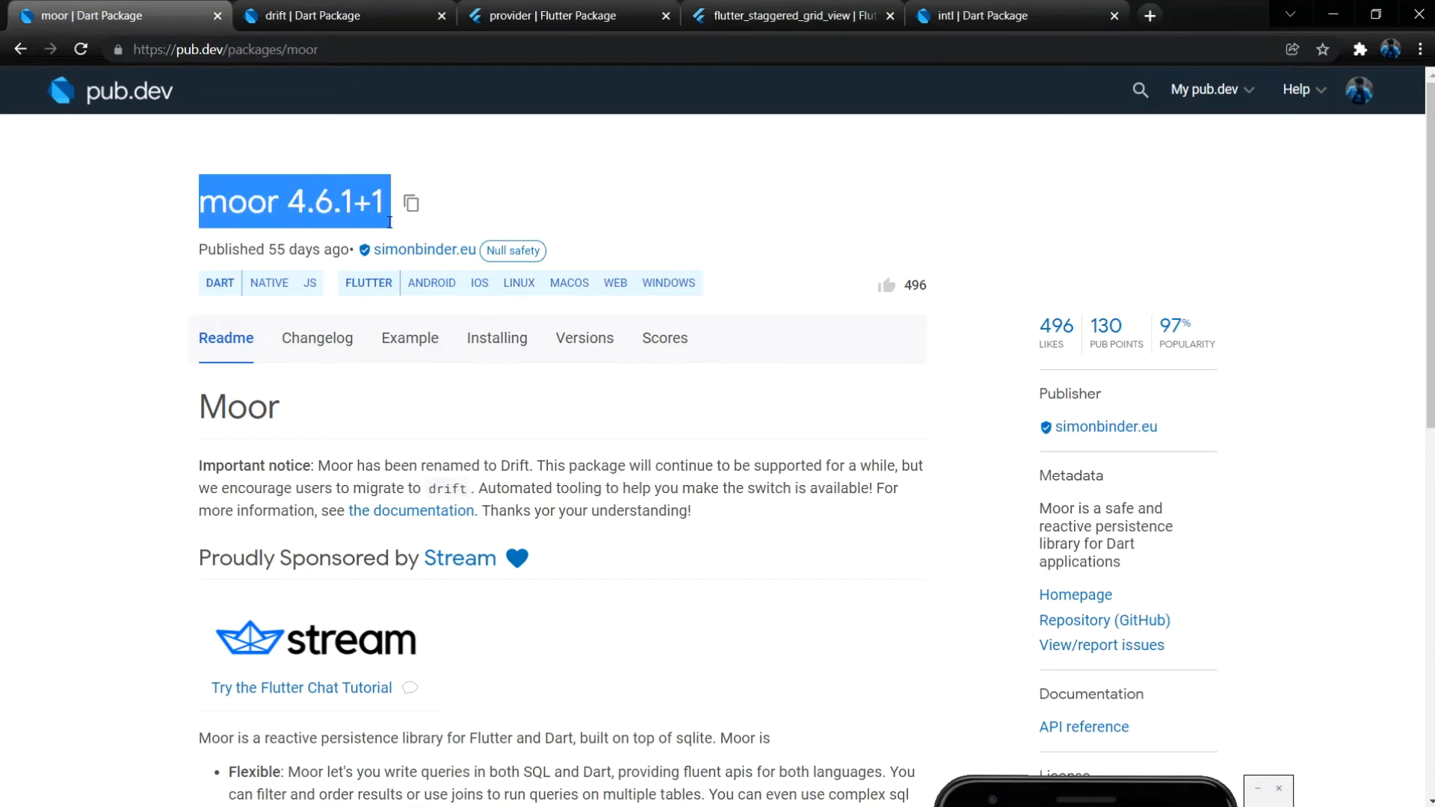
{"action": "mouse_move", "coordinate": [239, 407]}
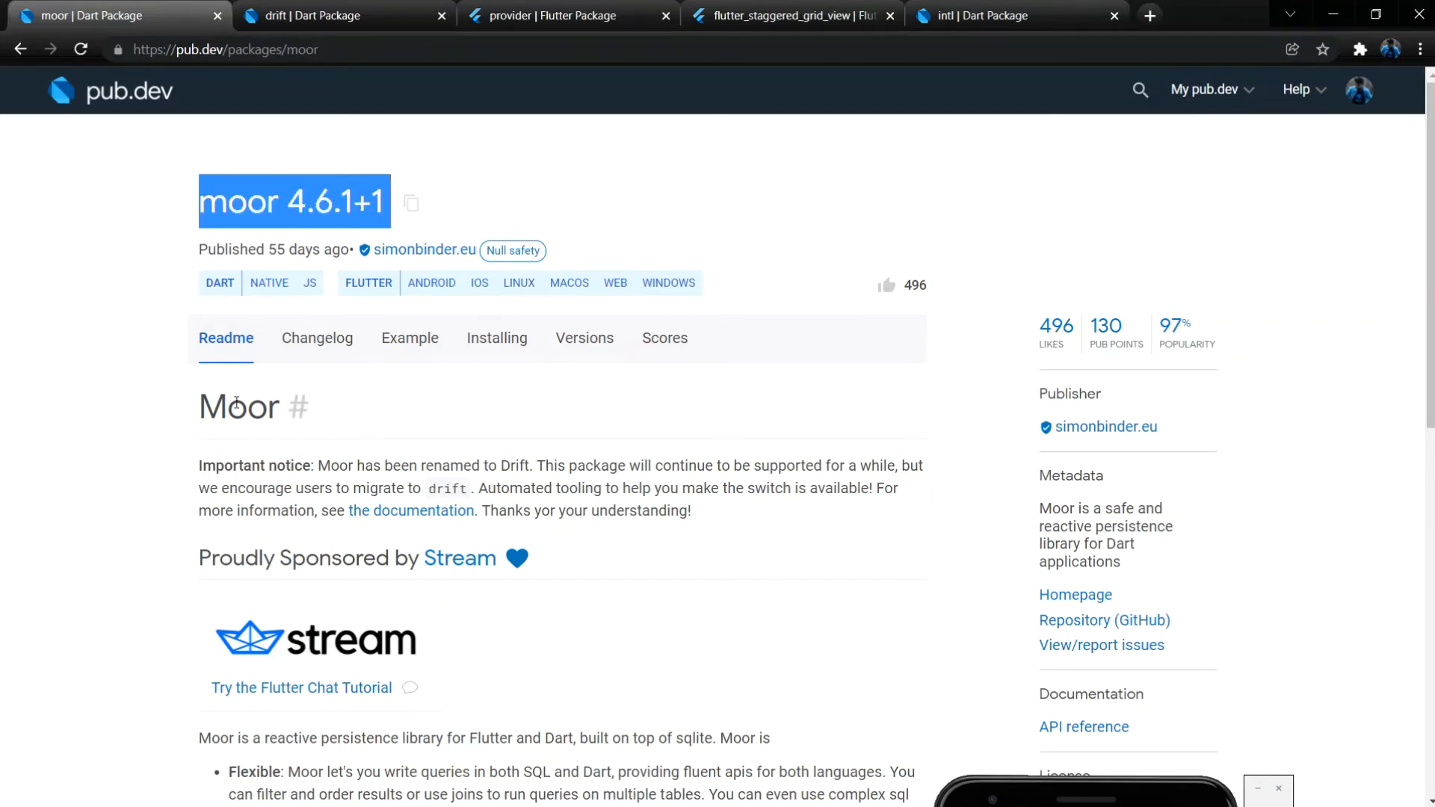
{"action": "left_click", "coordinate": [344, 15]}
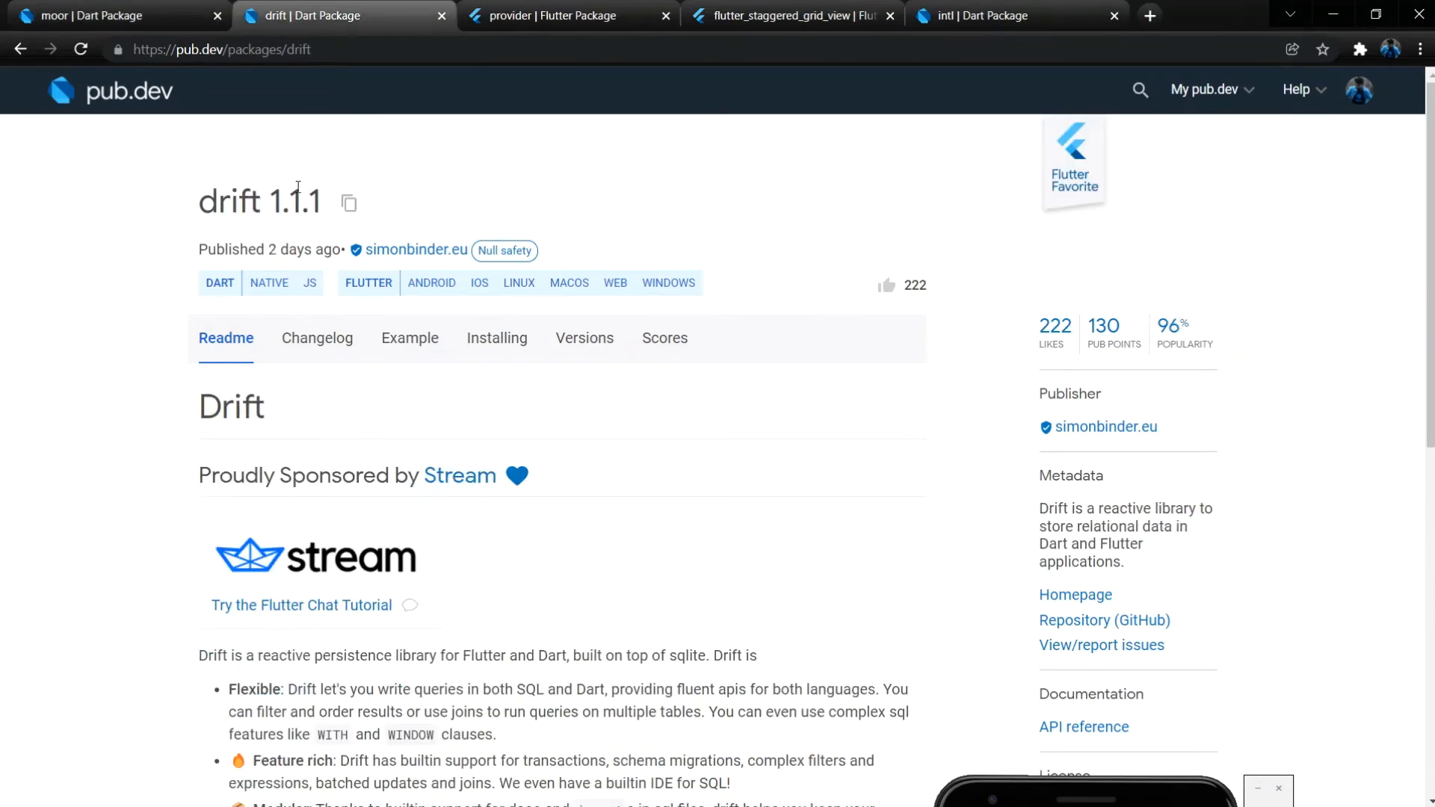
{"action": "left_click", "coordinate": [217, 14]}
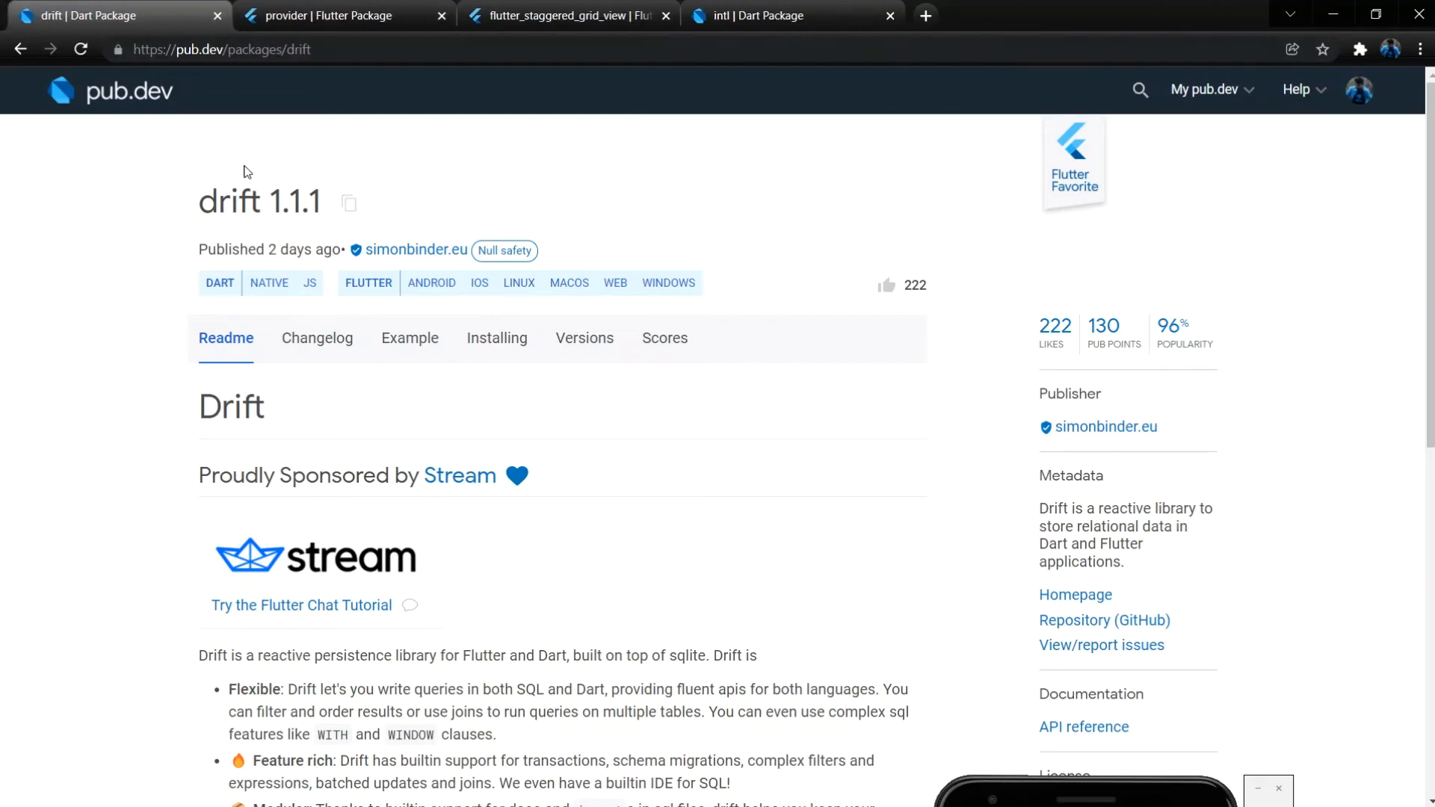
{"action": "double_click", "coordinate": [230, 202]}
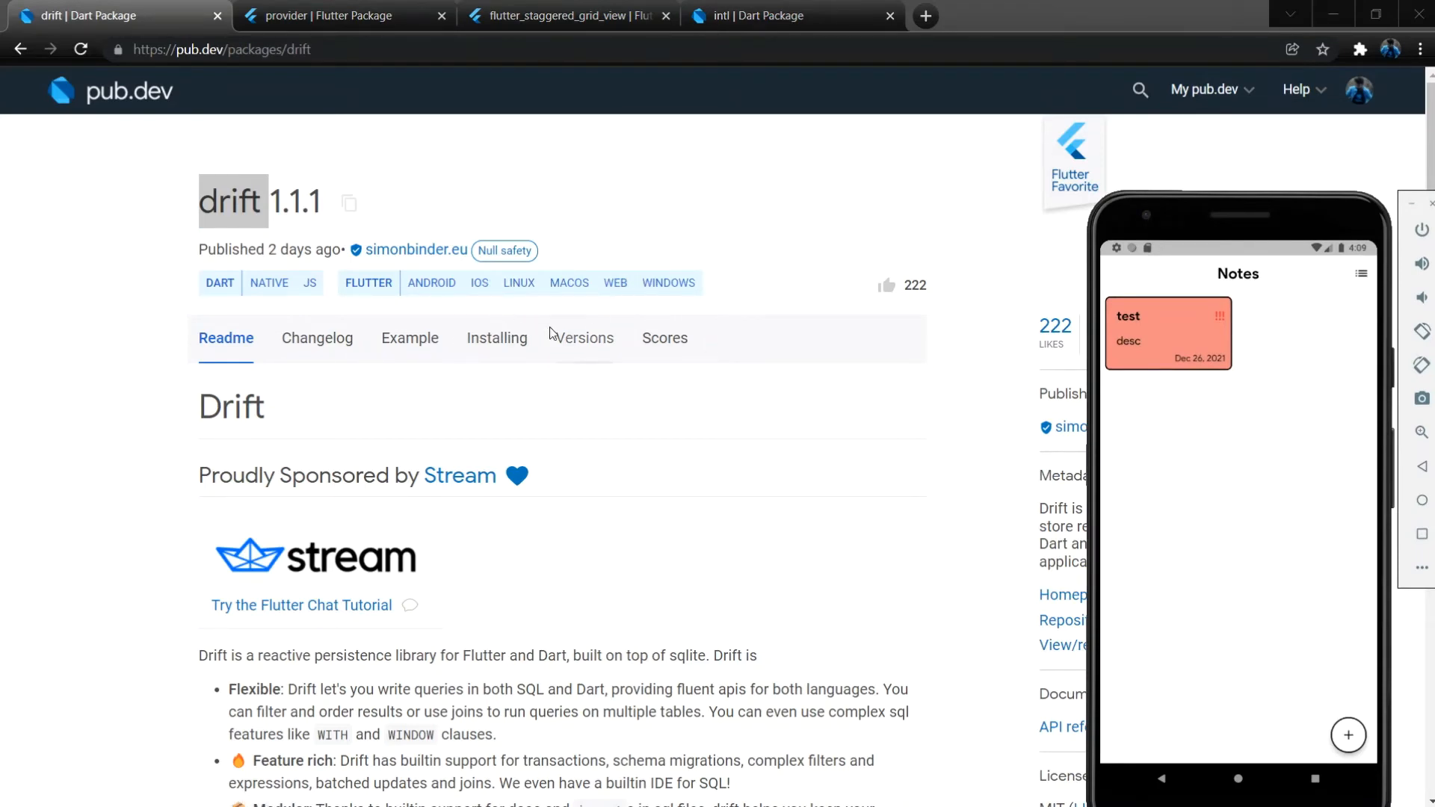
{"action": "mouse_move", "coordinate": [437, 316]}
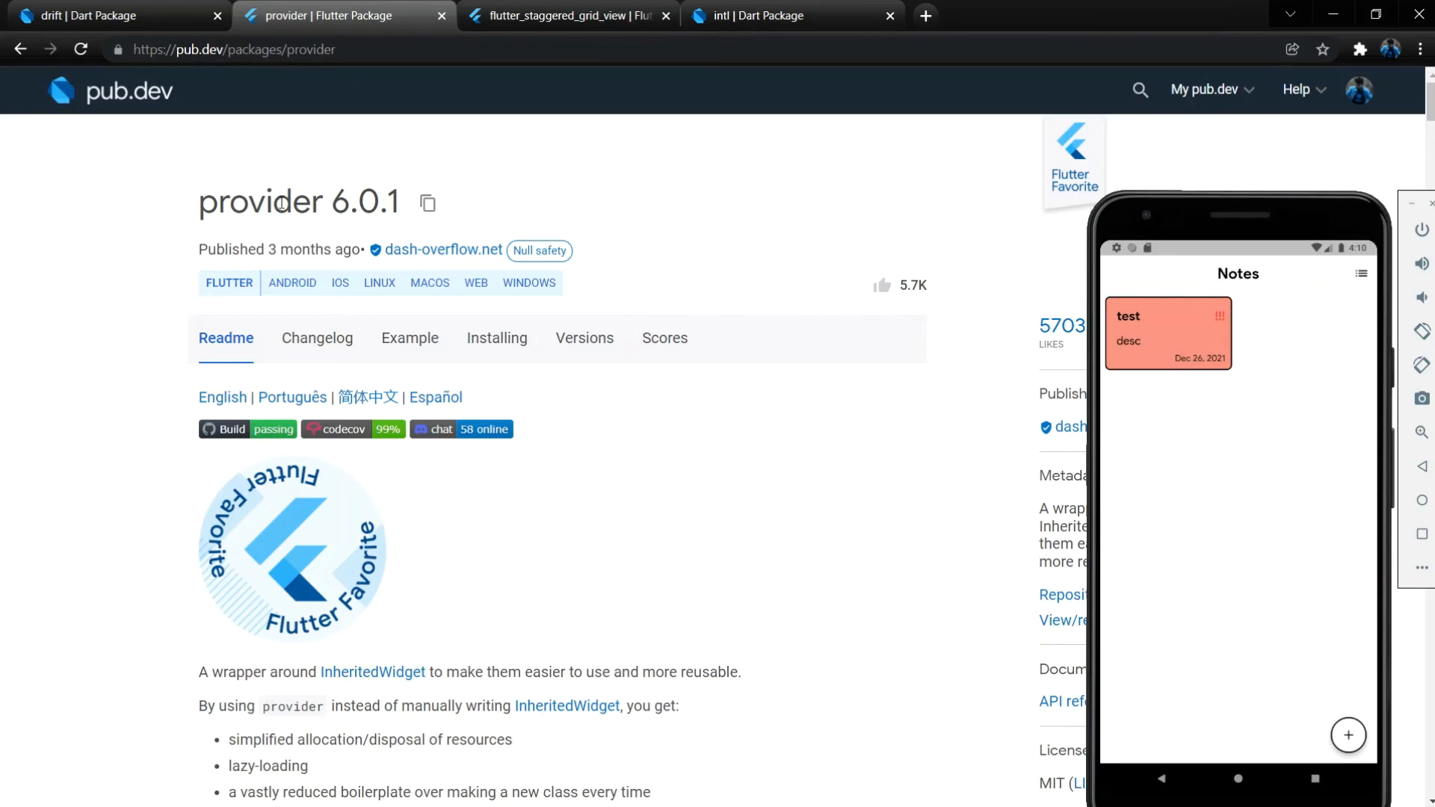
{"action": "mouse_move", "coordinate": [303, 201]}
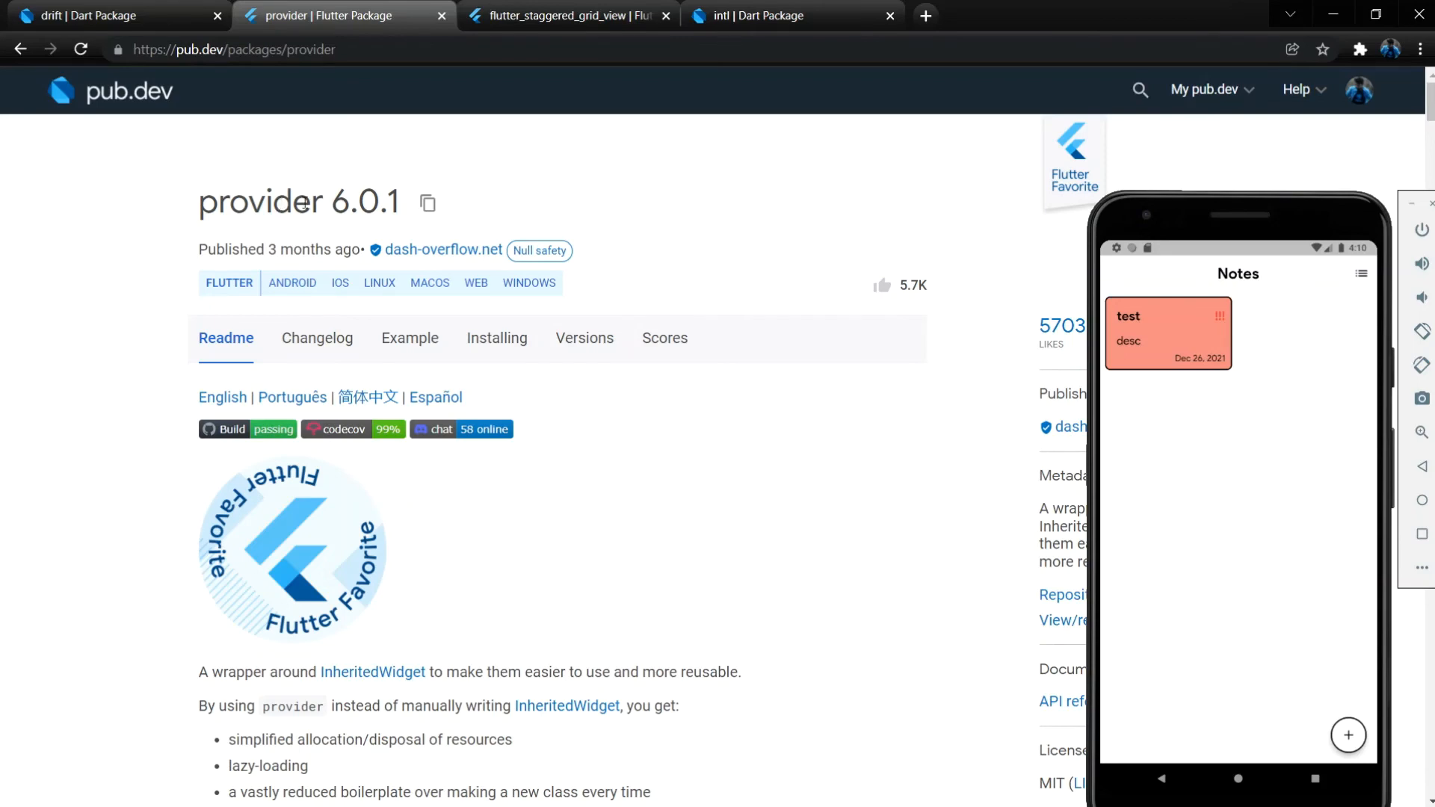
Step: View the provider and flutter_staggered_grid_view pages, end on intl, and centre the emulator window
{"action": "double_click", "coordinate": [261, 202]}
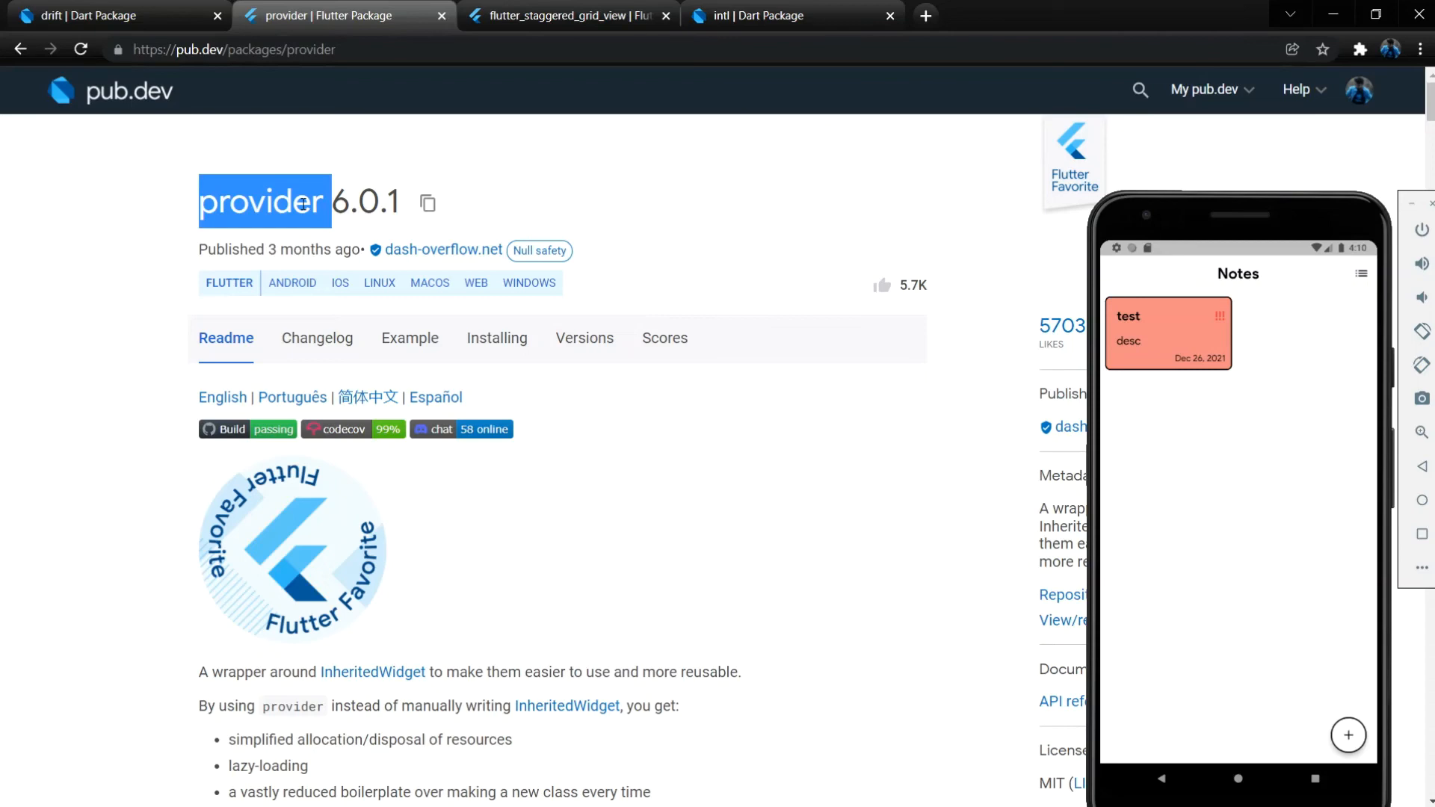
{"action": "mouse_move", "coordinate": [563, 23]}
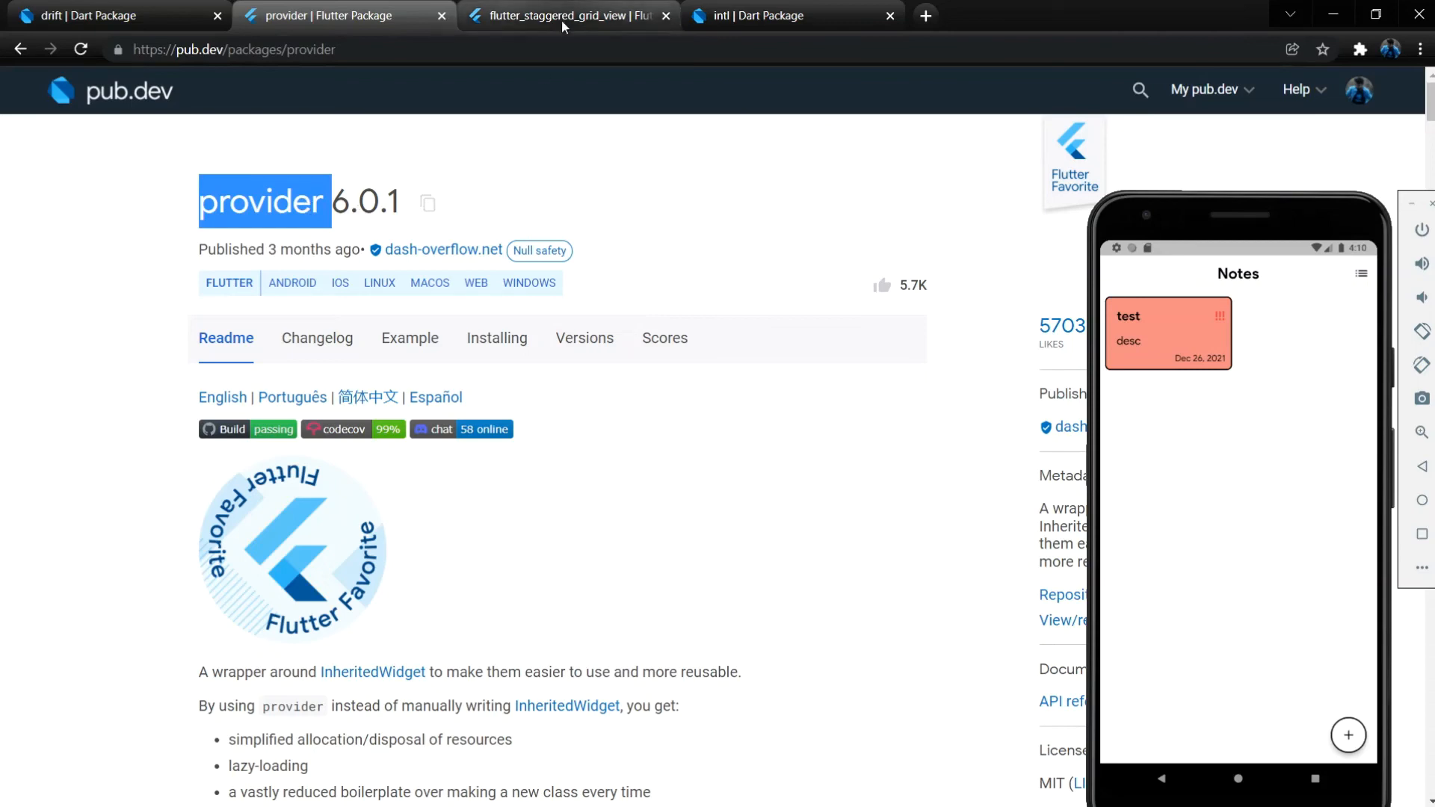
{"action": "left_click", "coordinate": [568, 15]}
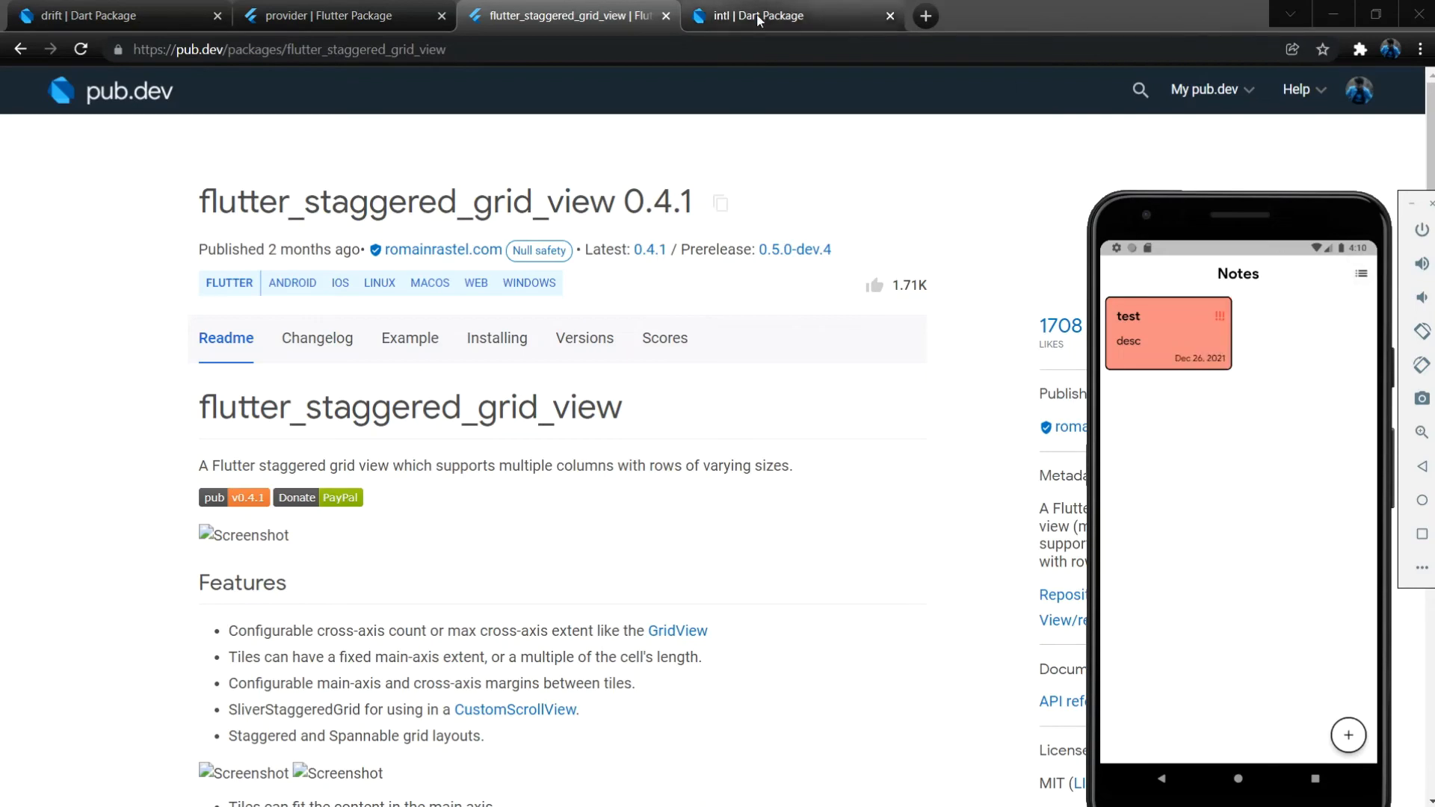
{"action": "left_click", "coordinate": [787, 15]}
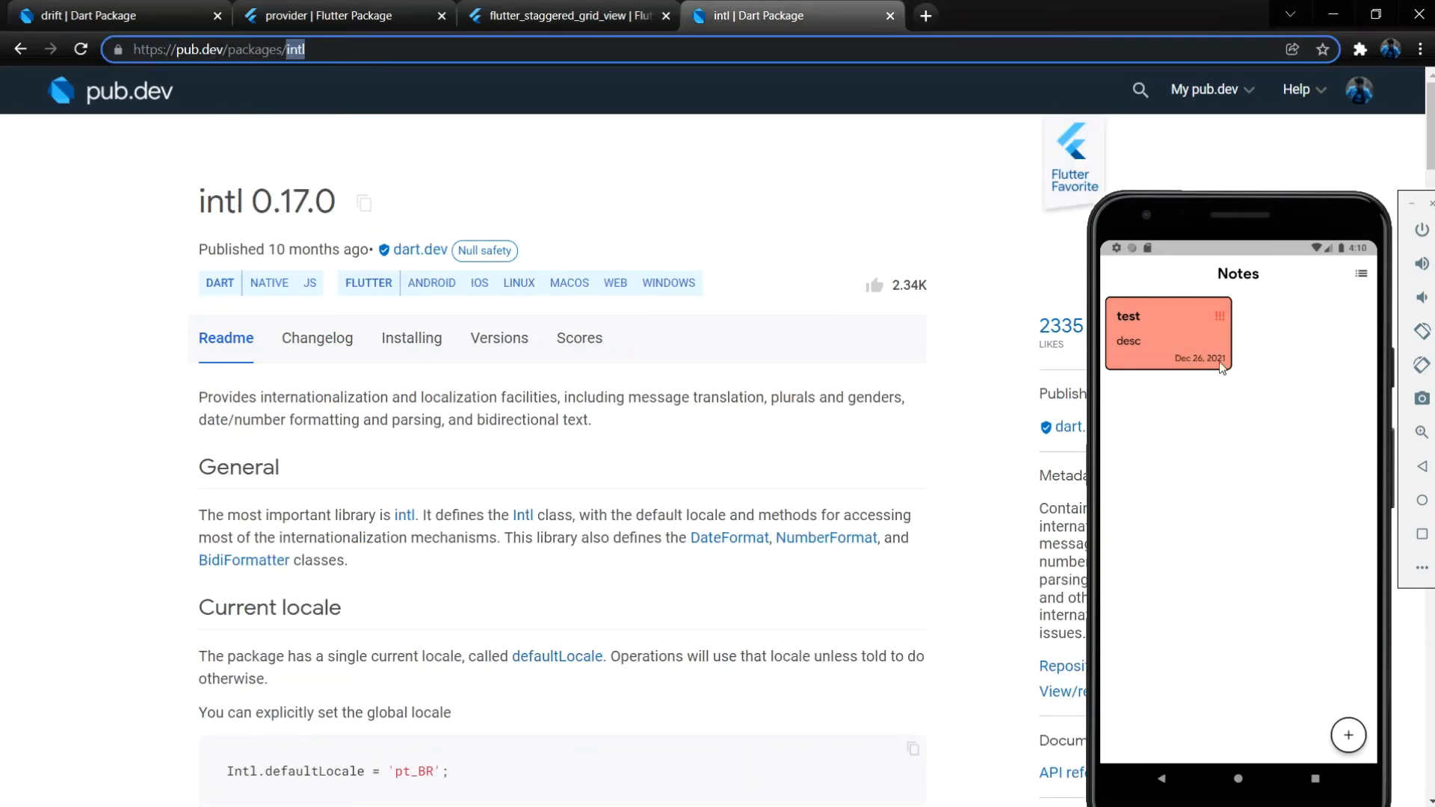
{"action": "mouse_move", "coordinate": [1203, 217]}
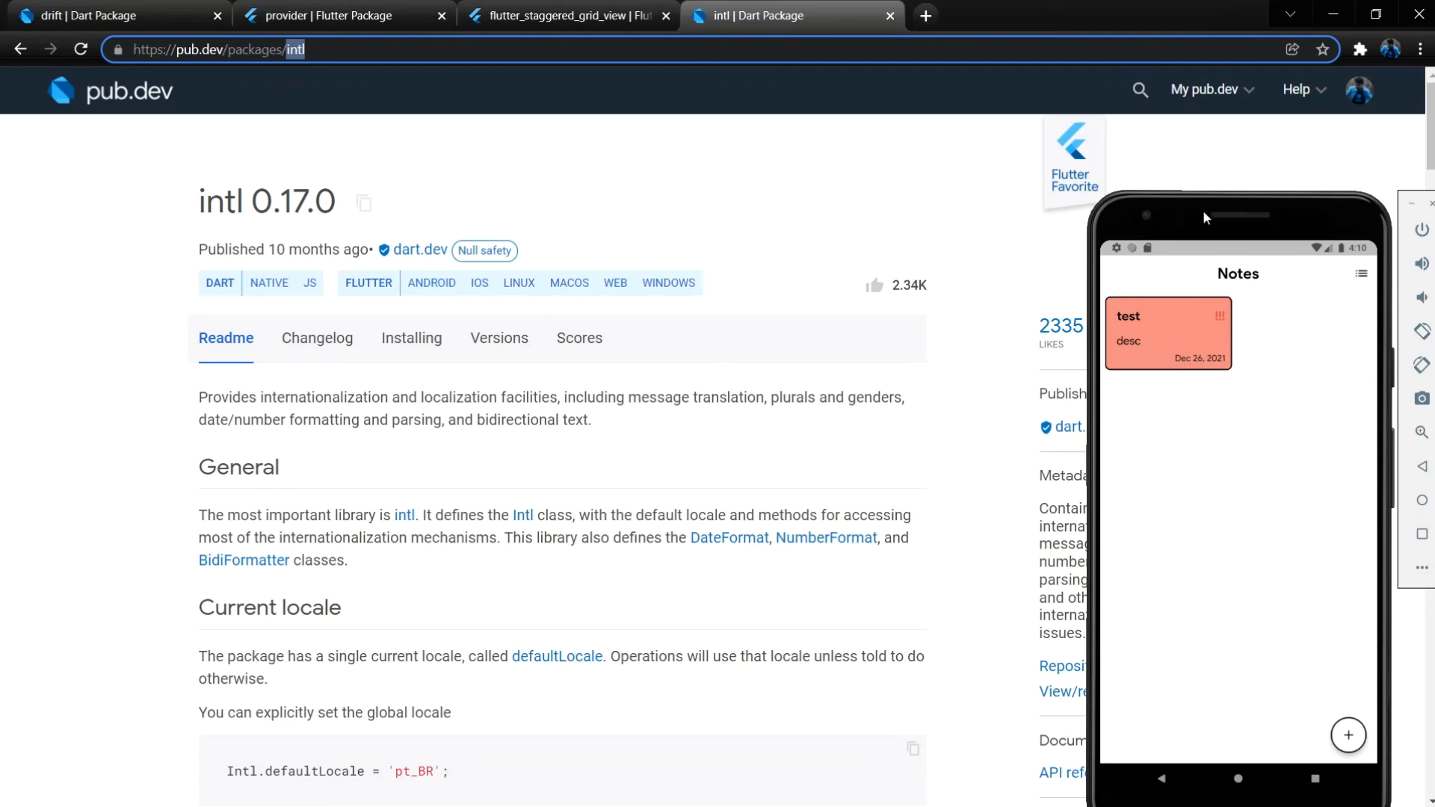
{"action": "left_click_drag", "start_coordinate": [1237, 215], "coordinate": [723, 111]}
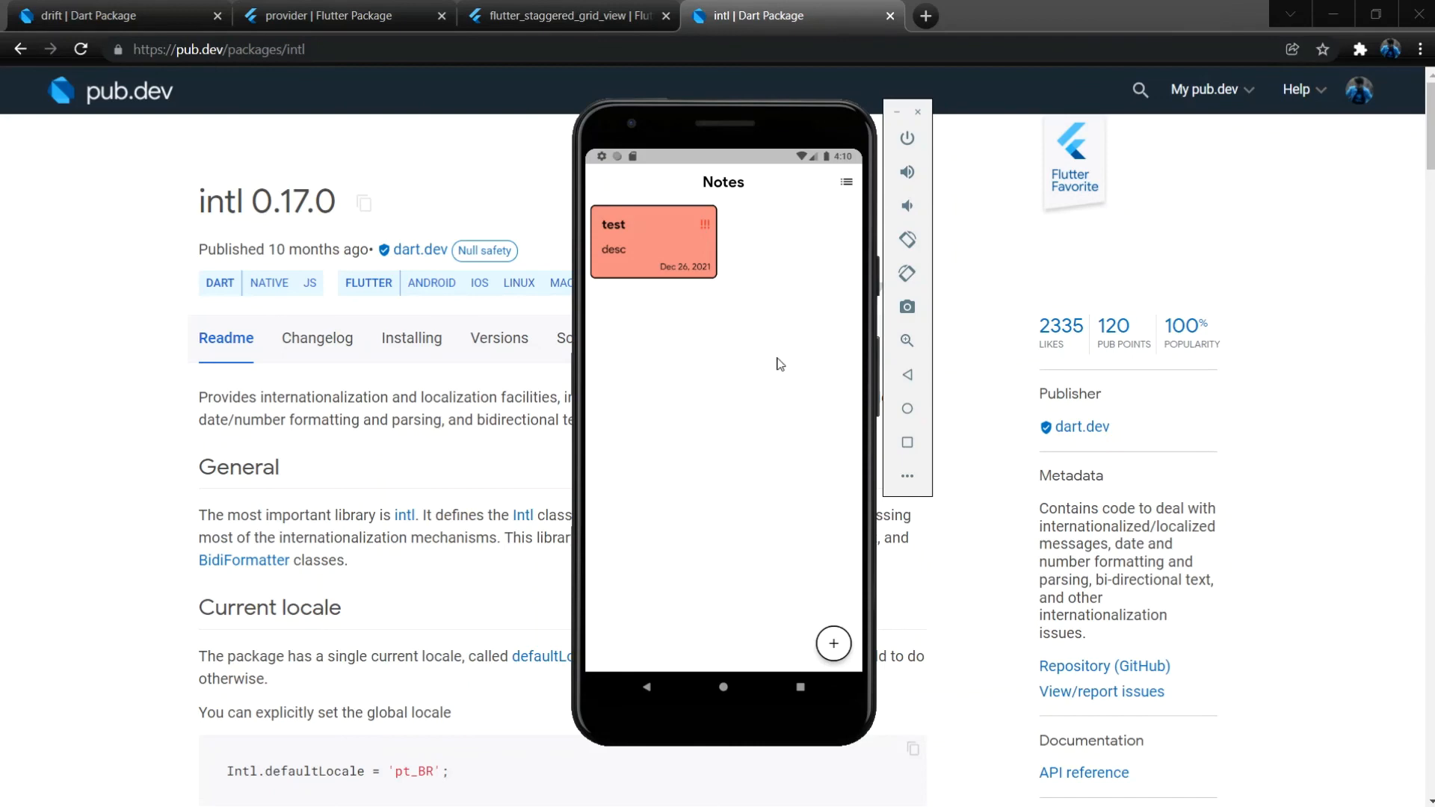
{"action": "mouse_move", "coordinate": [771, 374]}
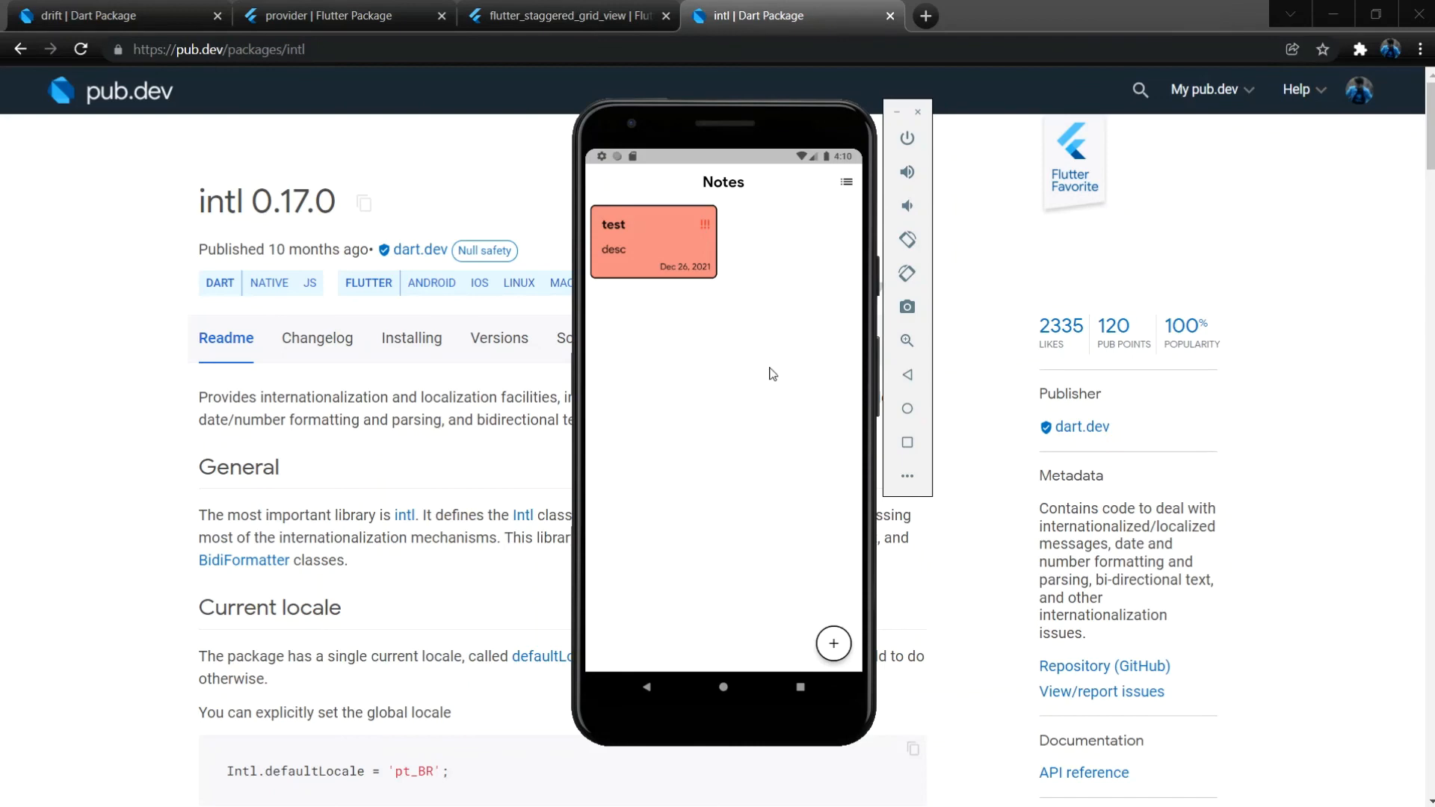